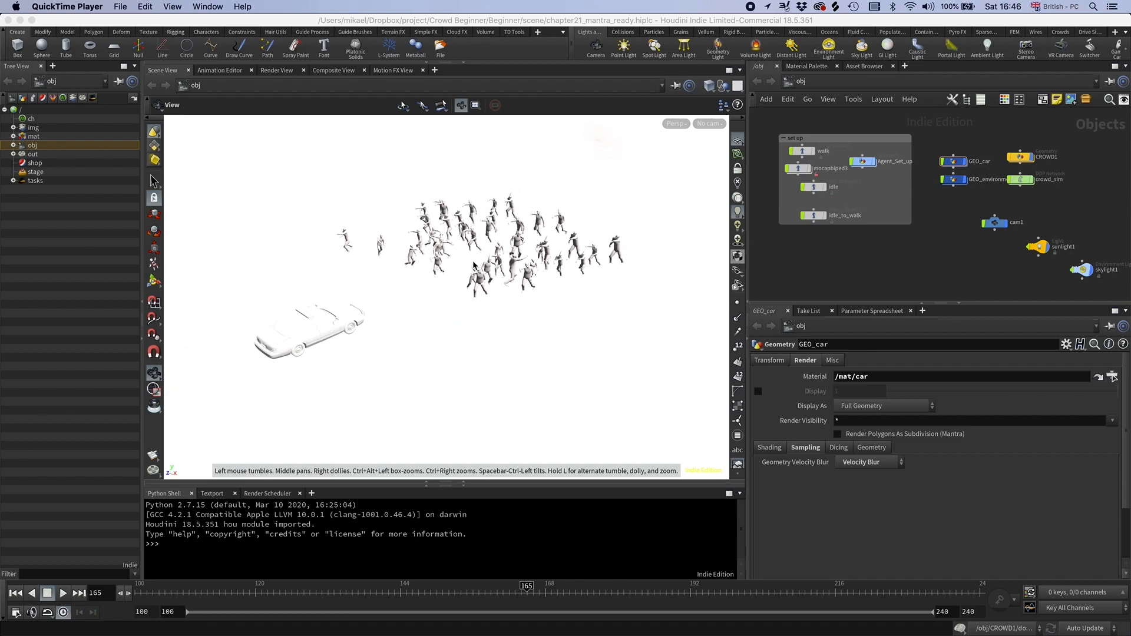
mouse_move(808, 79)
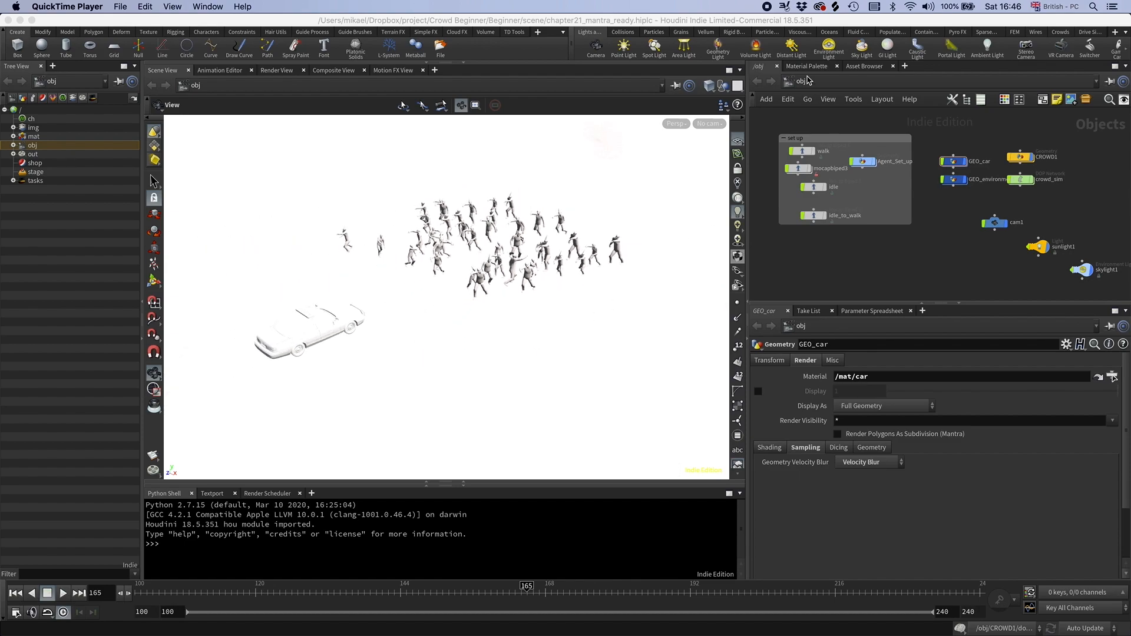
In the mat network, set viewport material assignment to Manual Update Only, then return to stage
left_click(806, 80)
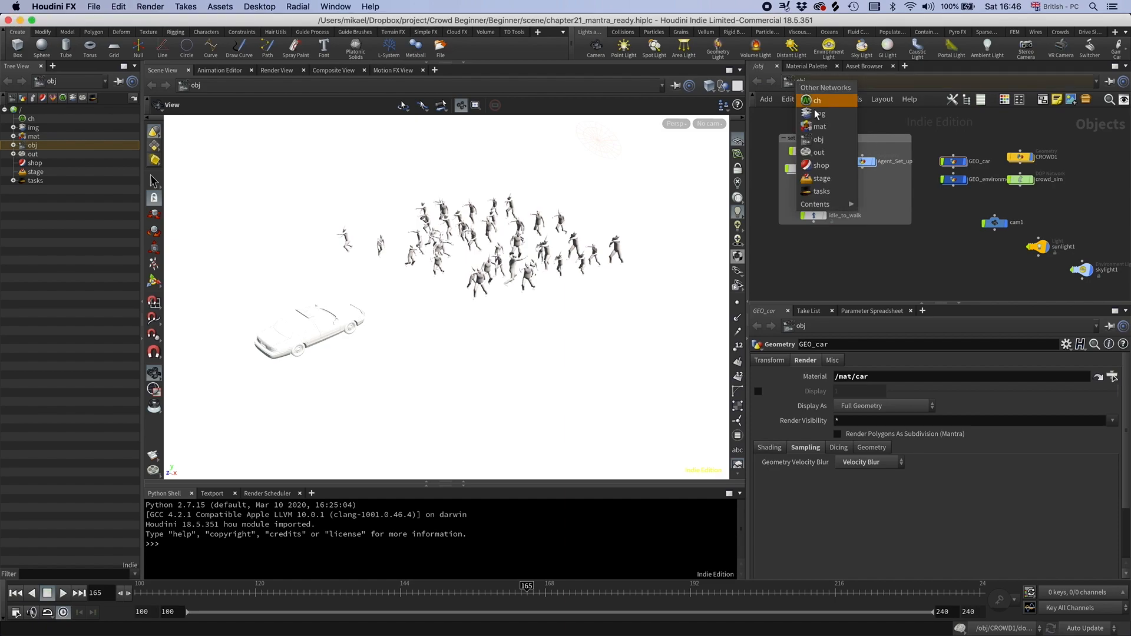
left_click(820, 125)
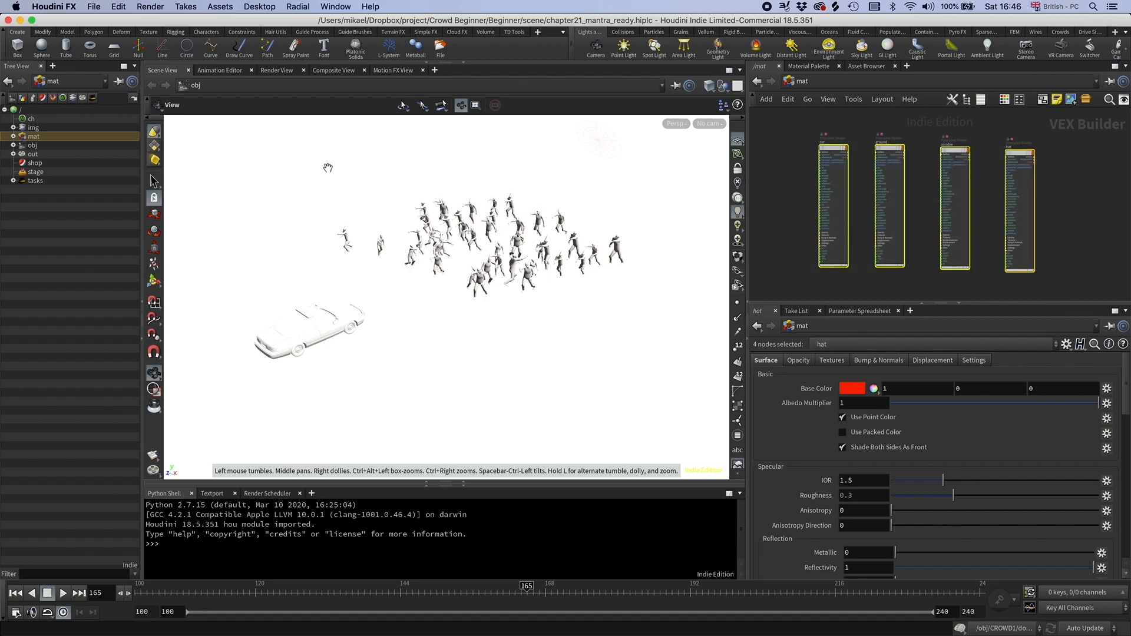
left_click(311, 58)
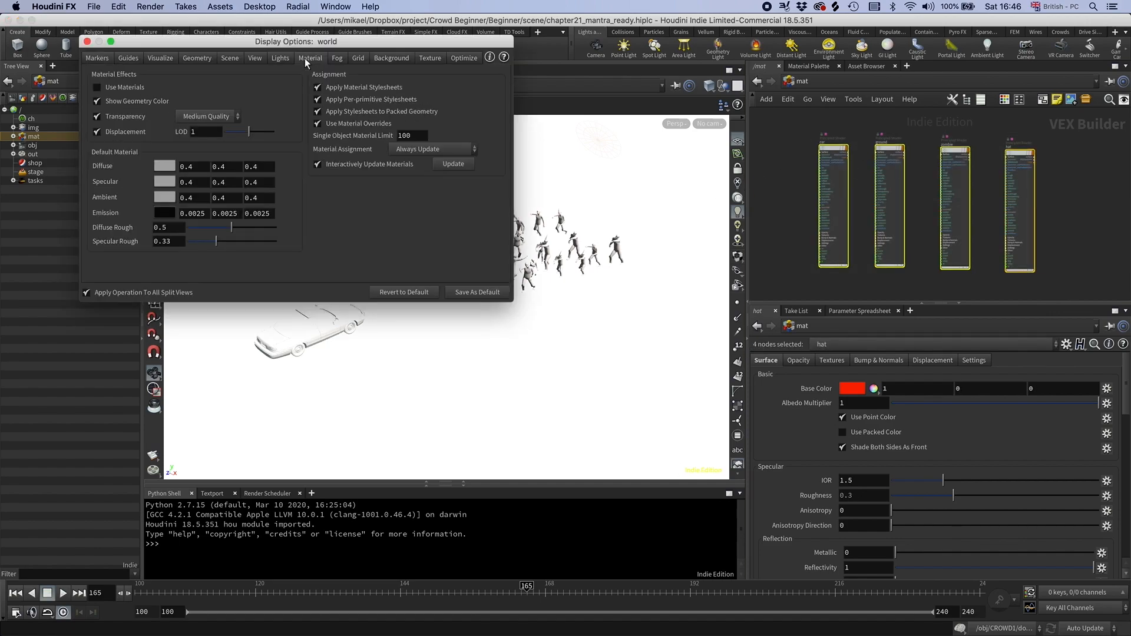
left_click(431, 149)
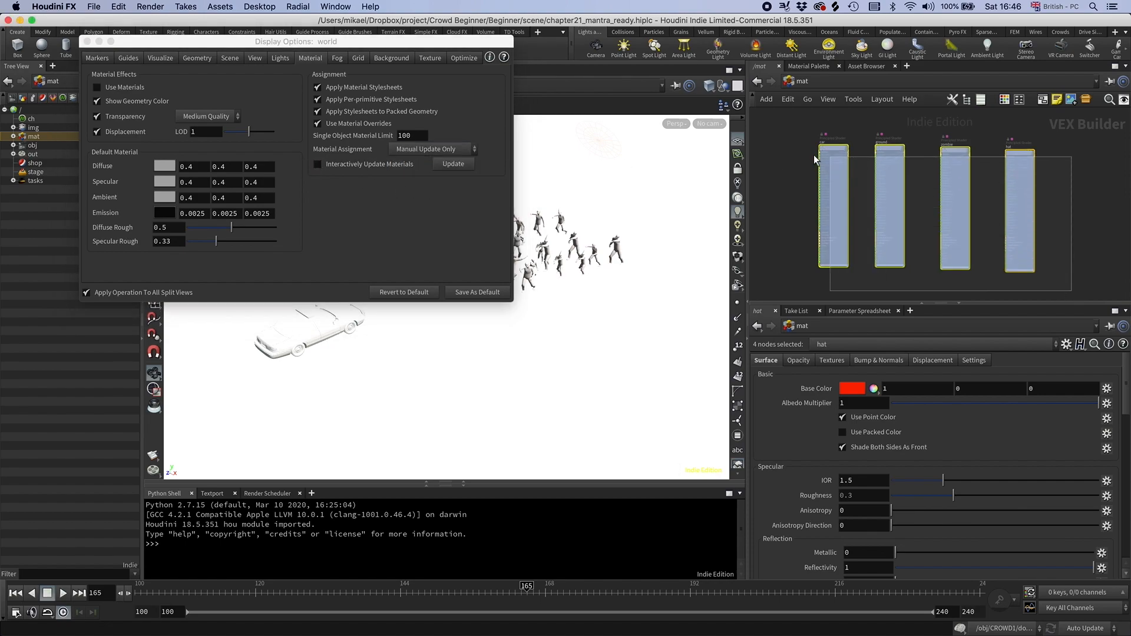
mouse_move(885, 208)
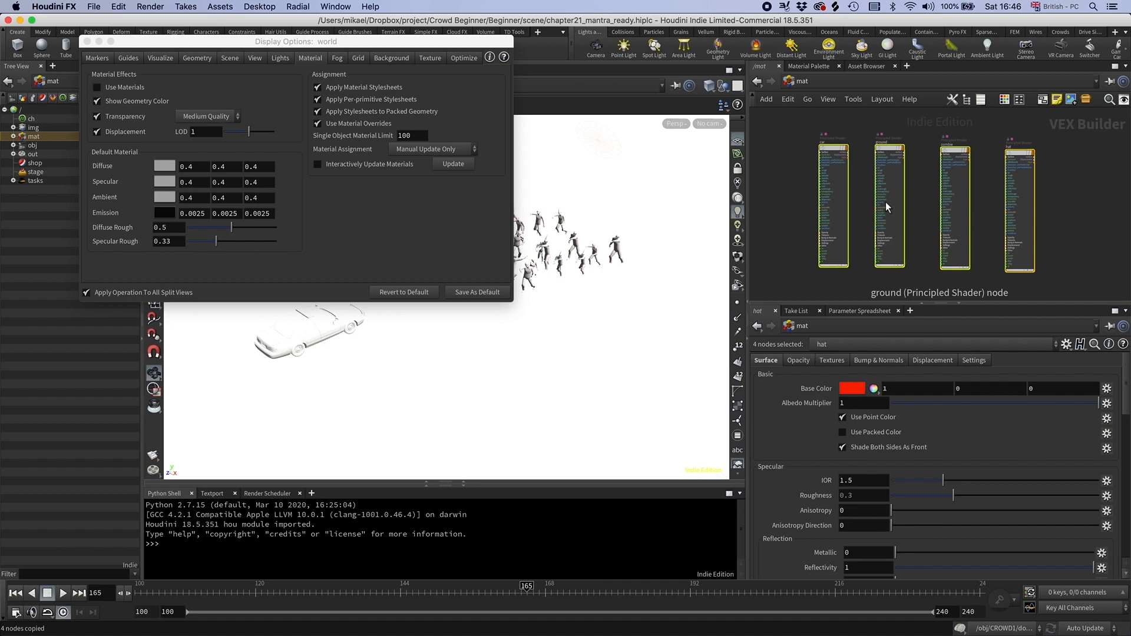
left_click(829, 99)
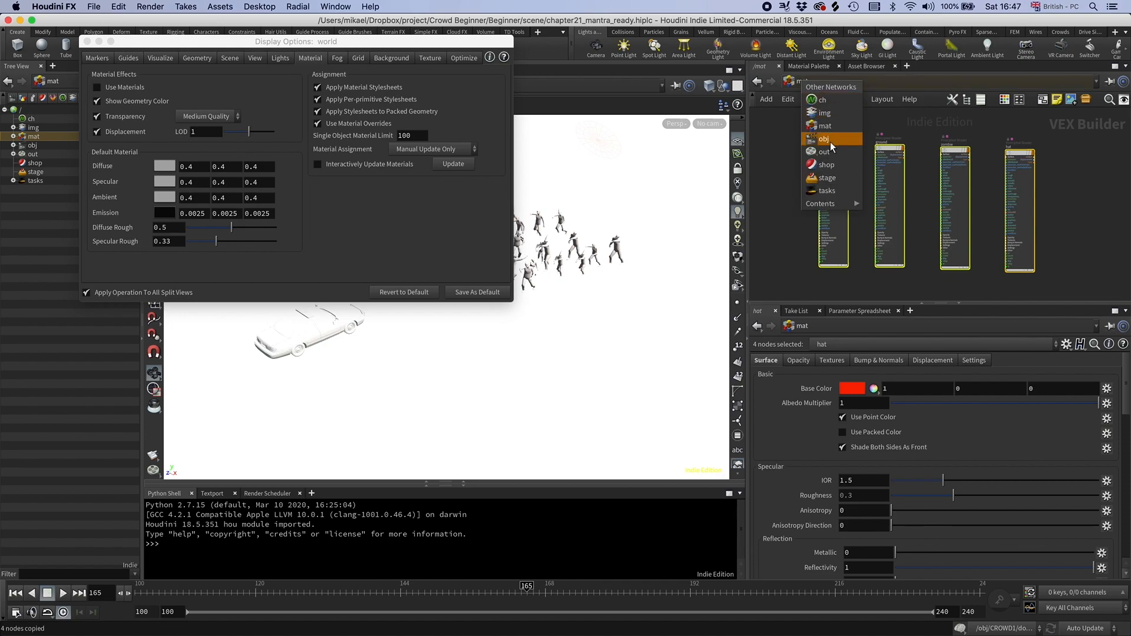
left_click(826, 177)
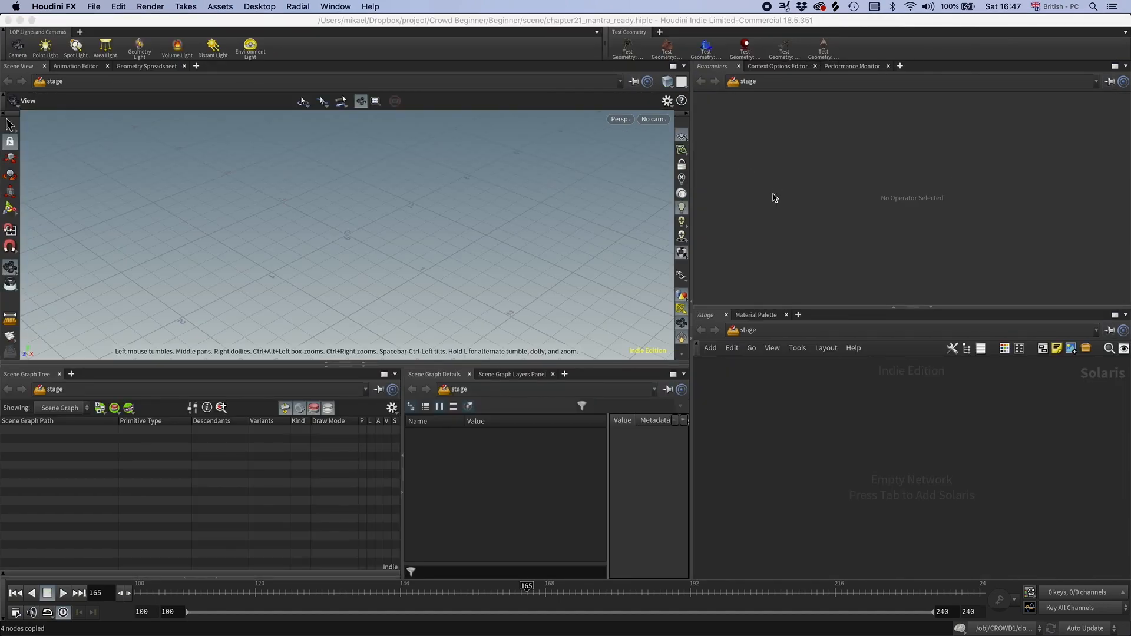
mouse_move(508, 184)
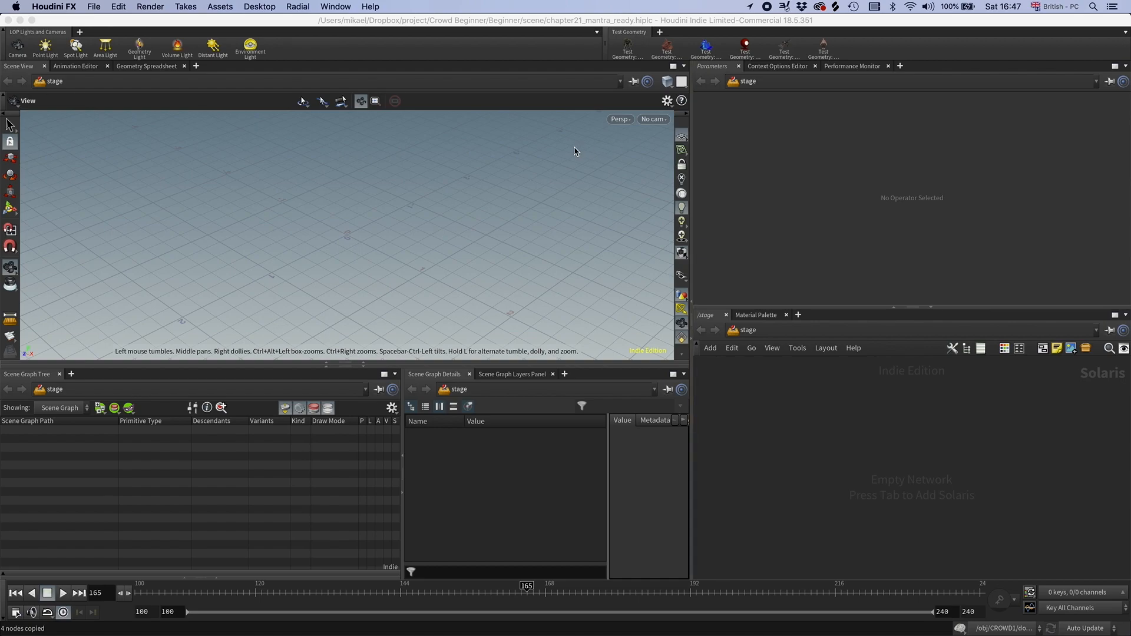
mouse_move(441, 225)
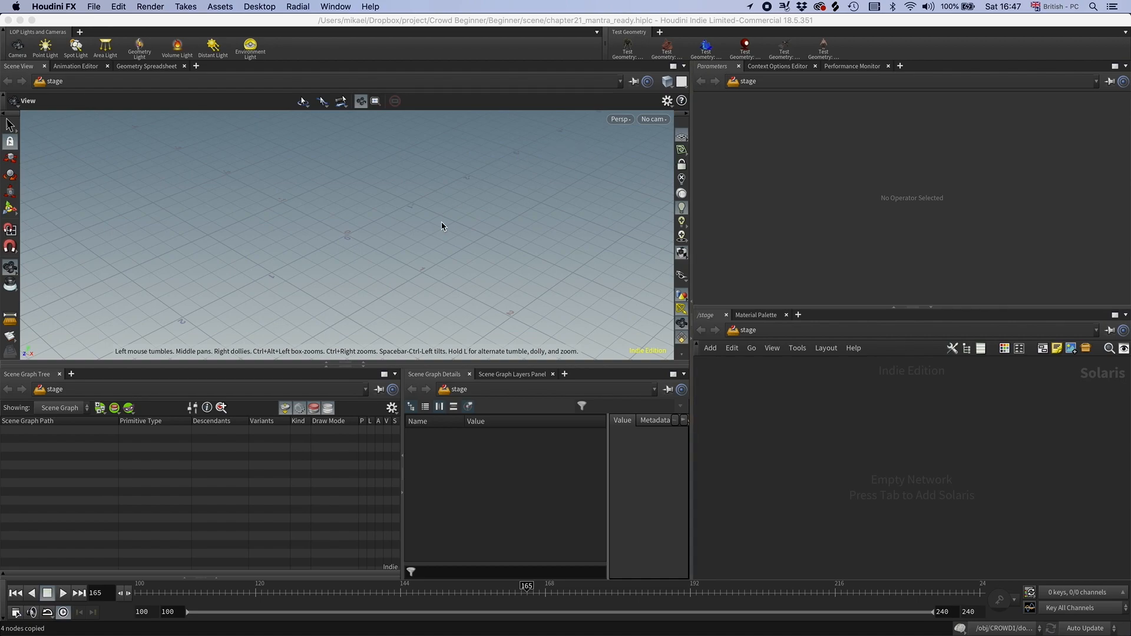
Add a Material Library node in /stage by searching 'mater' in the Tab menu
key("Tab")
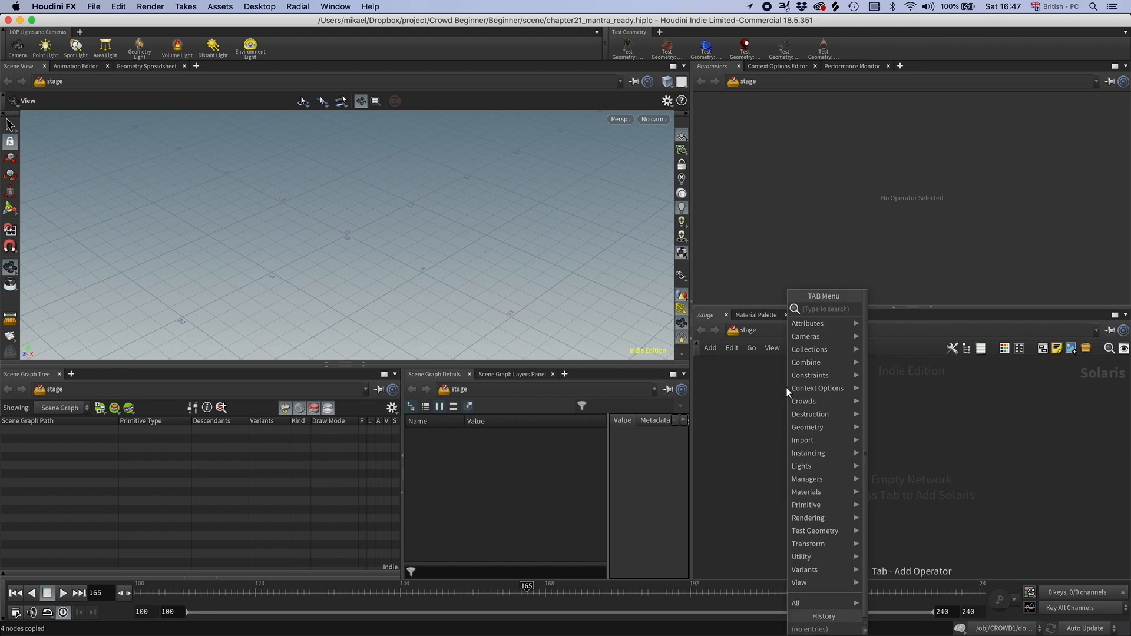
type("mater")
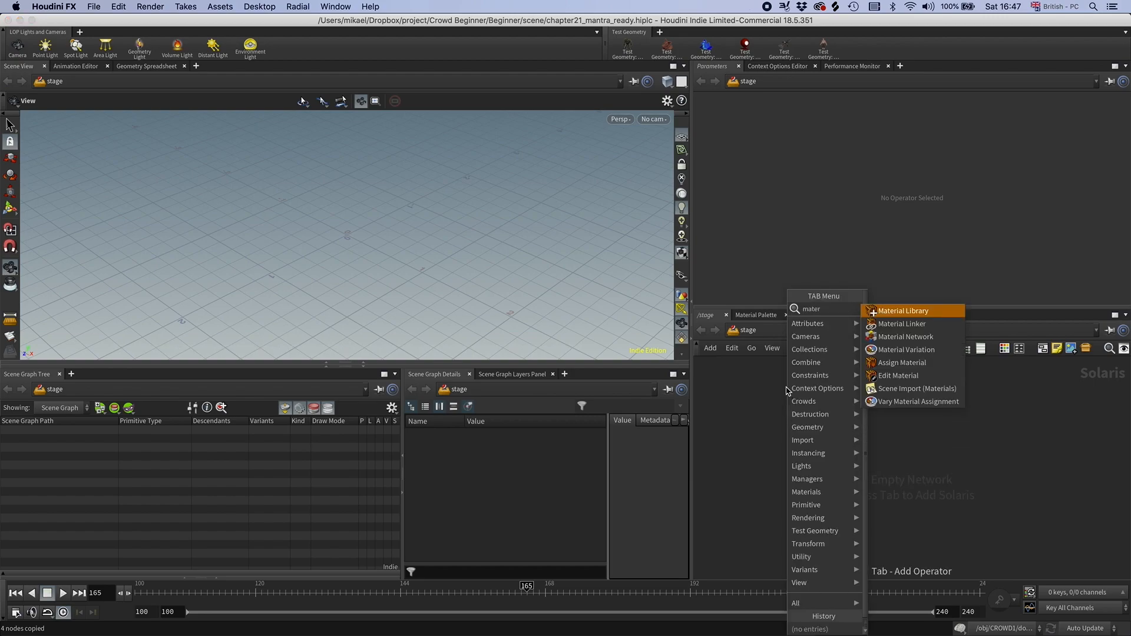
left_click(903, 311)
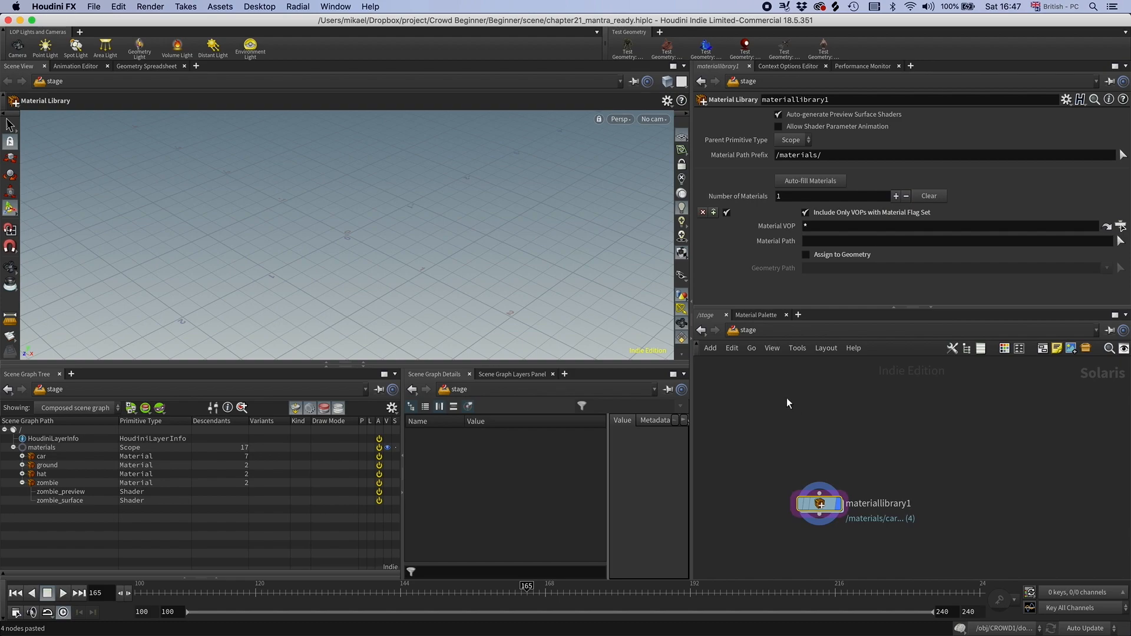
mouse_move(774, 396)
type("sopim")
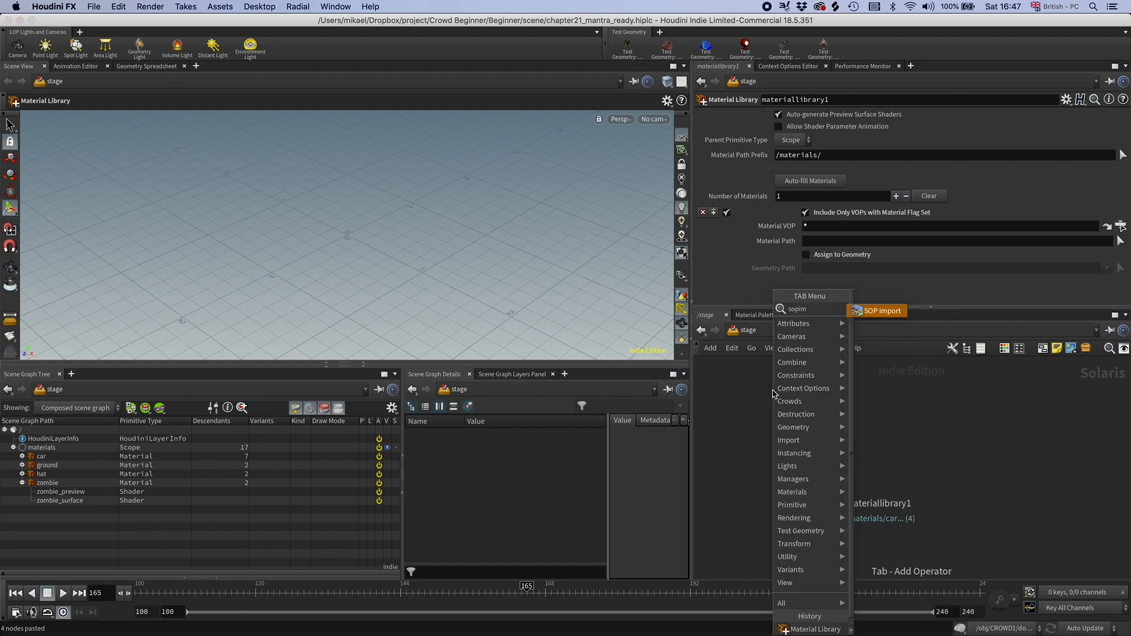
Add a SOP Import node named import_crowd and expand Geometry > Crowd in the scene graph
left_click(877, 311)
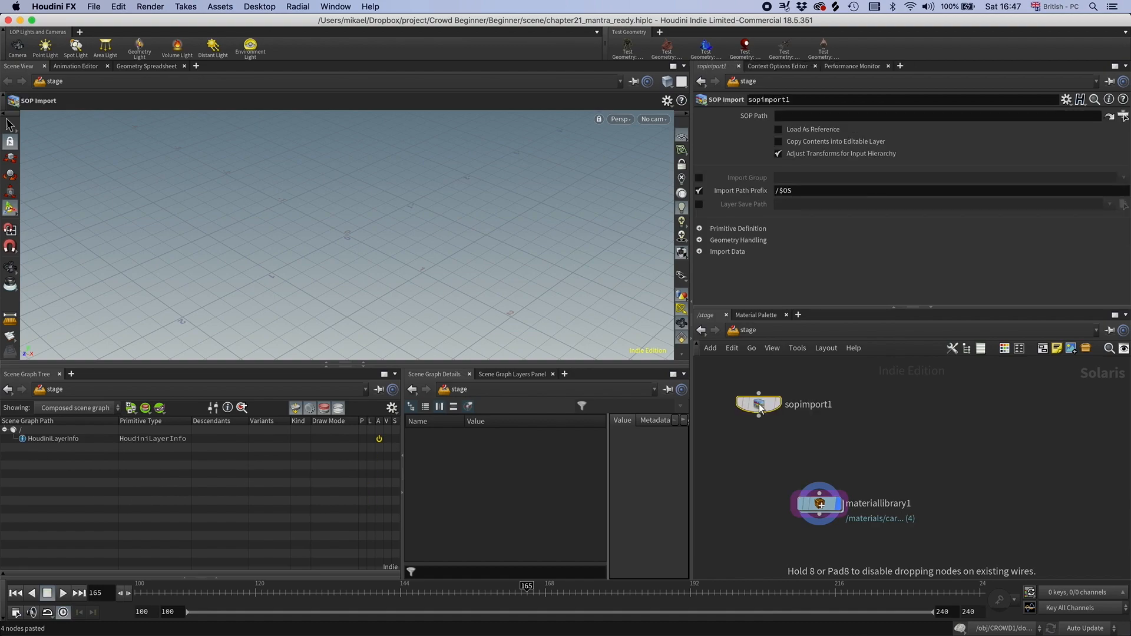
double_click(808, 404)
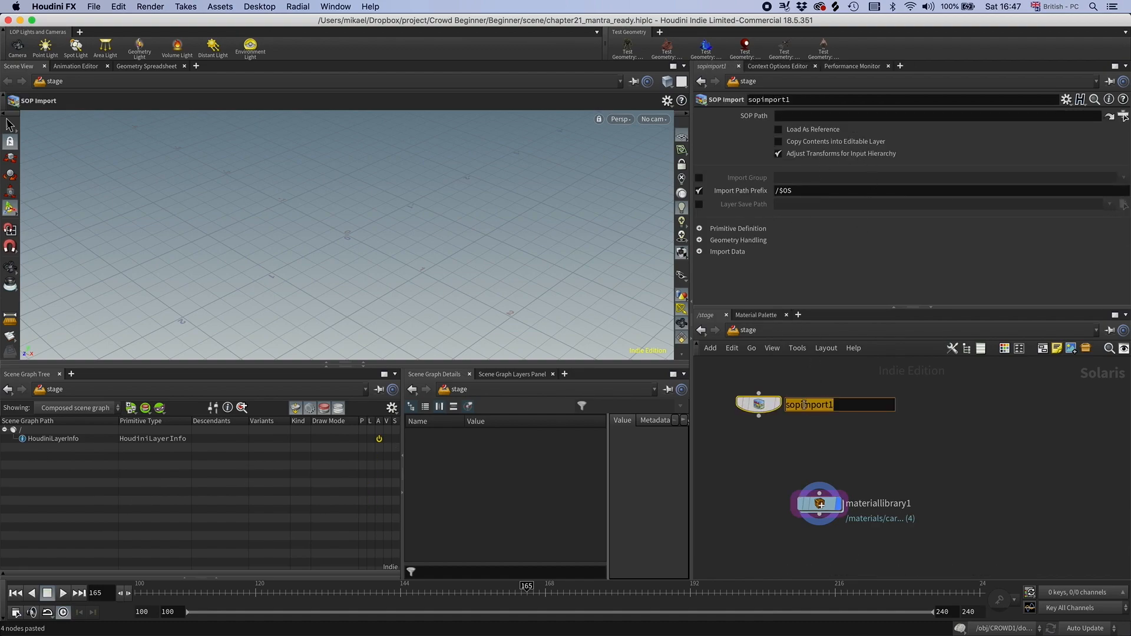
type("import_cr")
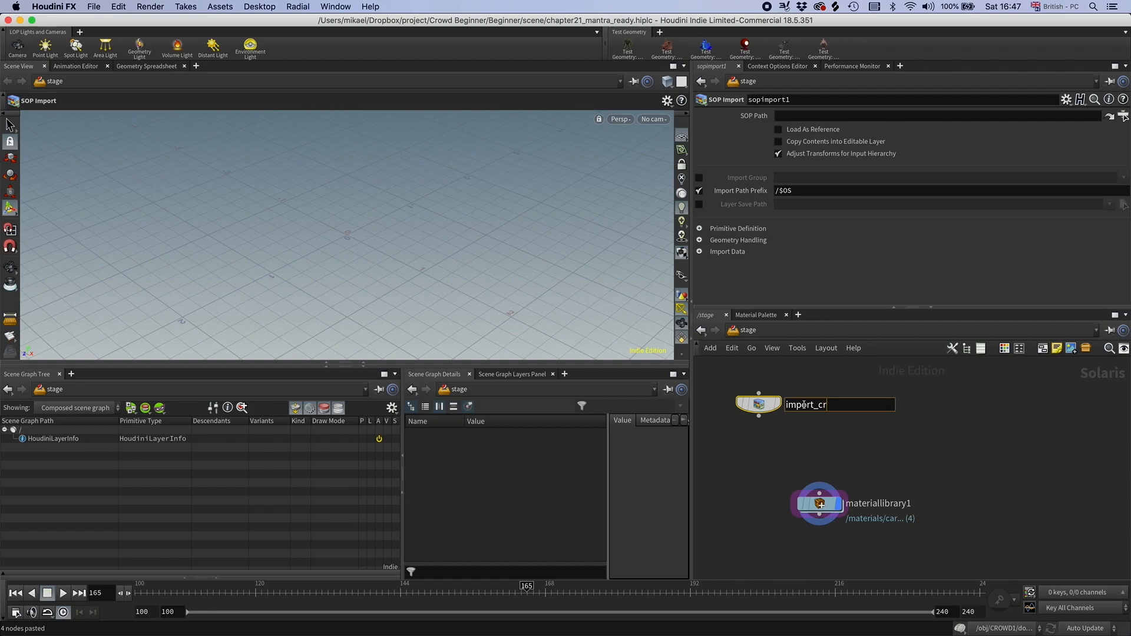
key("Return")
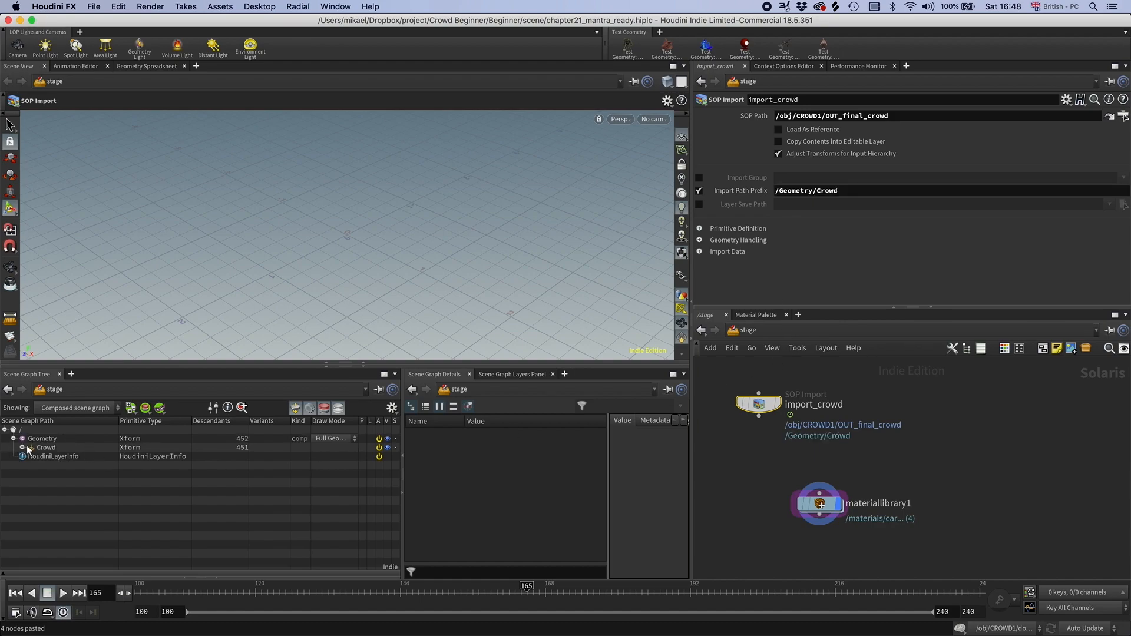
left_click(22, 447)
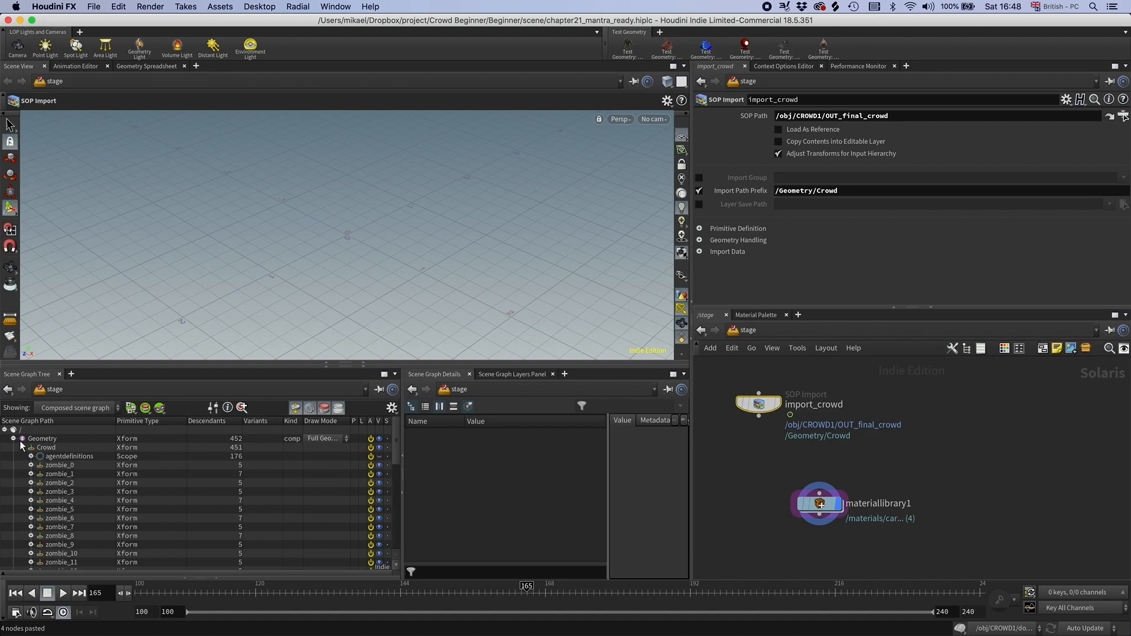
left_click(23, 447)
type("me")
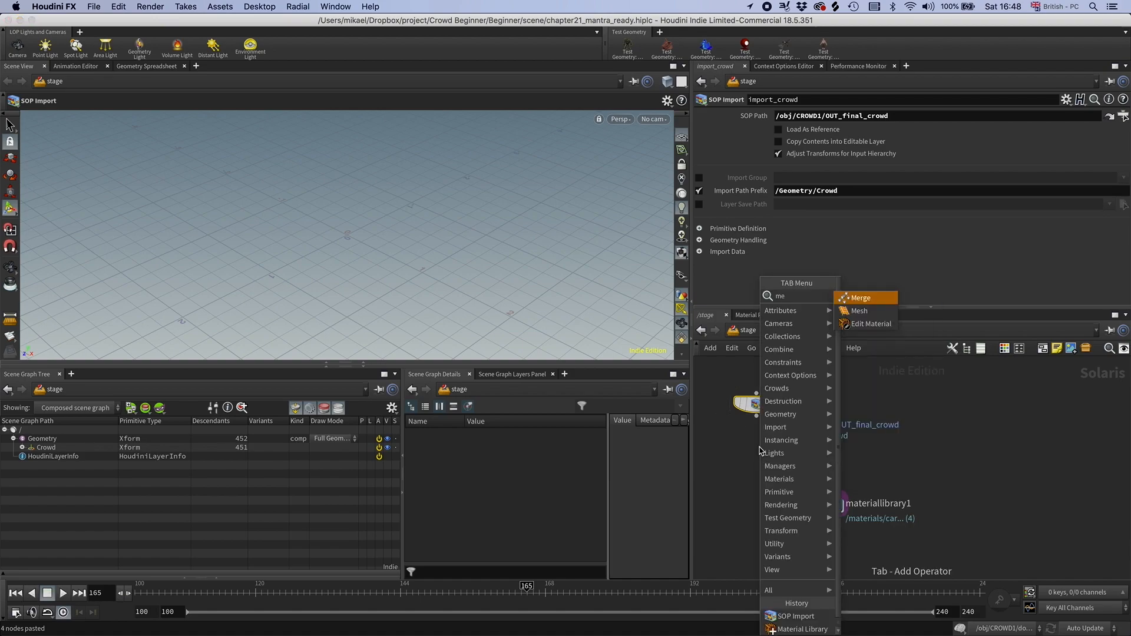
Add a Merge node, give the ground import prefix /Geometry/Ground, and browse into GEO_environment
left_click(859, 297)
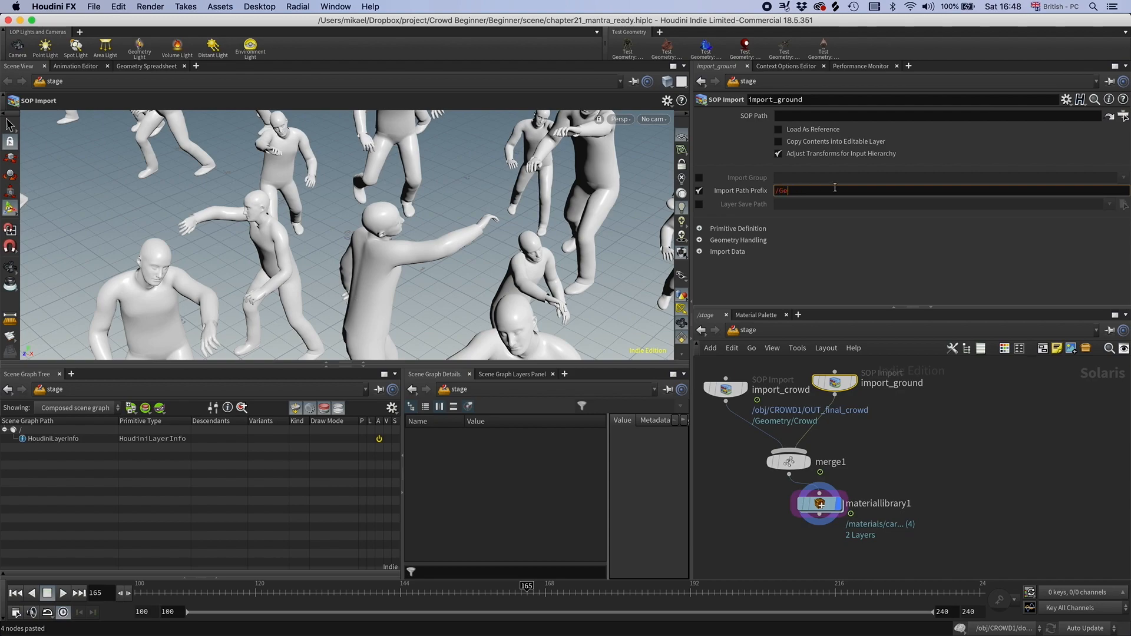
type("/Geometry/Ground")
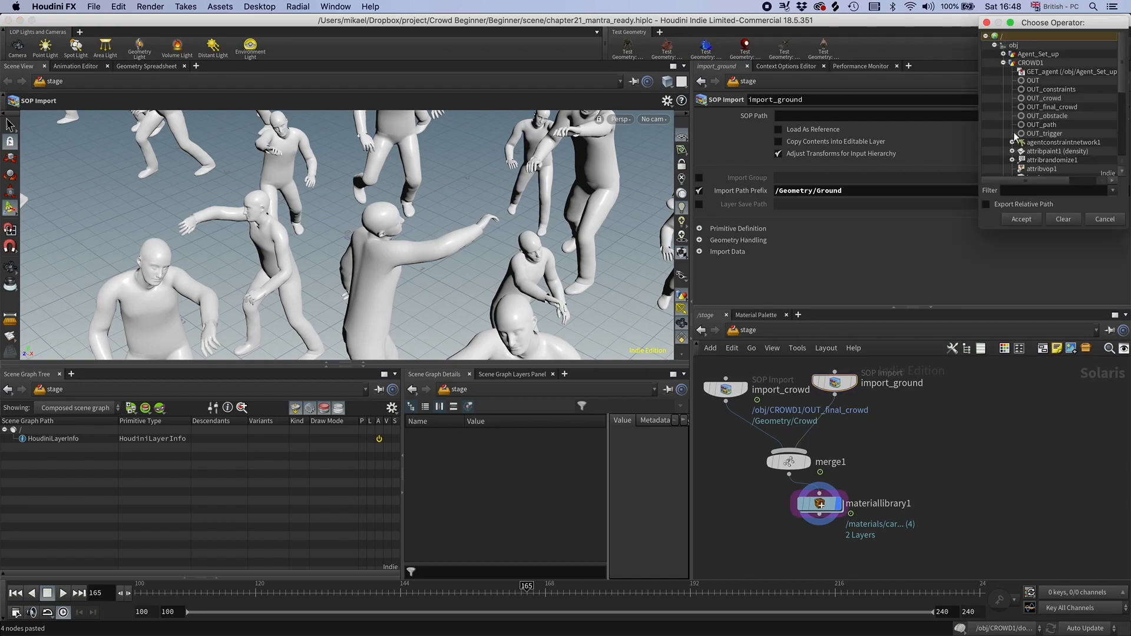
left_click(1003, 62)
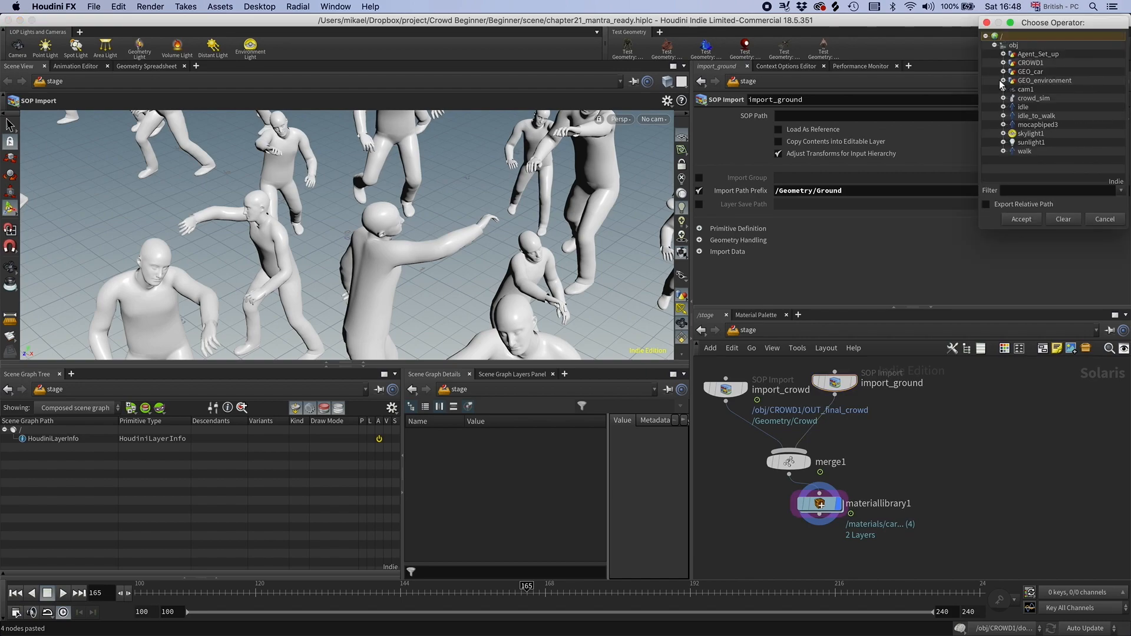
left_click(1044, 80)
type("sop im")
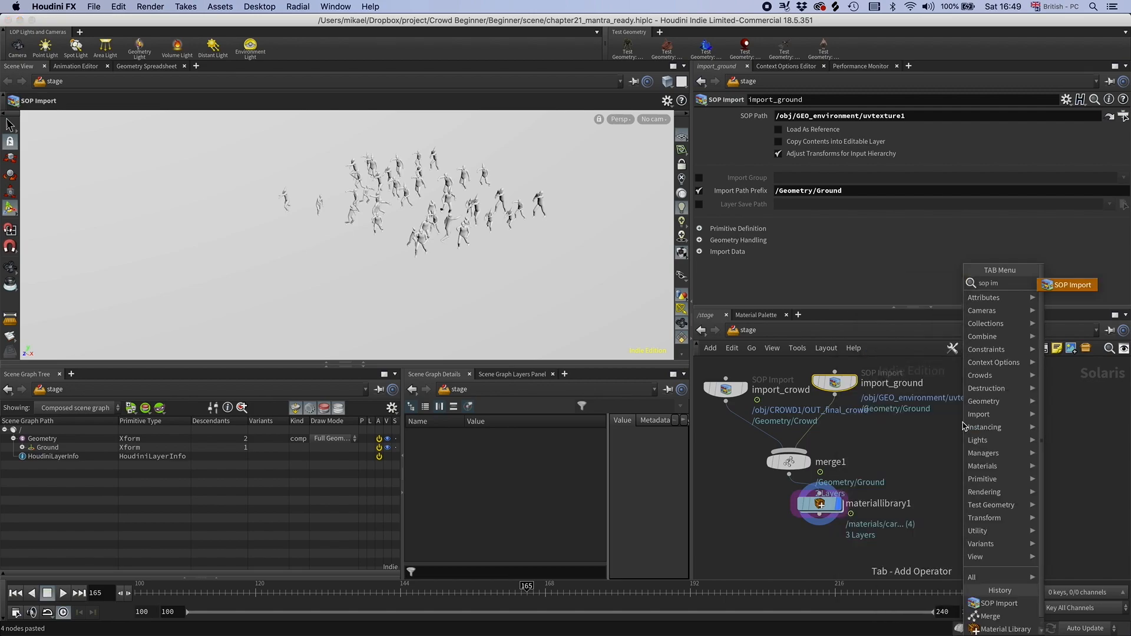
Add the car SOP Import with import path prefix /Geometry/Car
left_click(1068, 284)
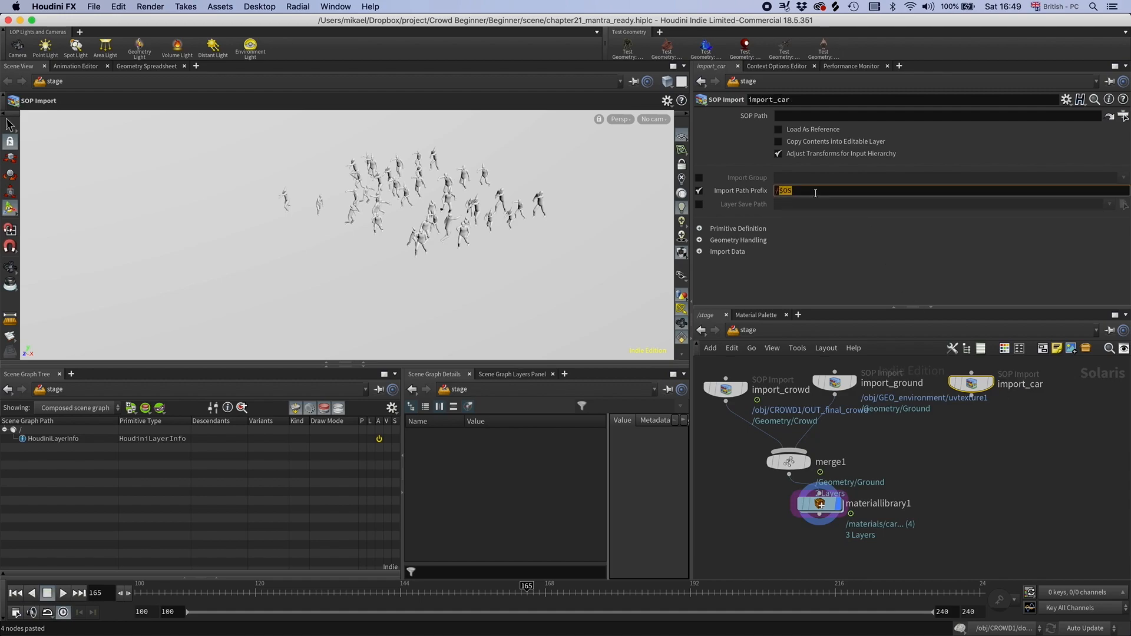
type("/Geometry/Car")
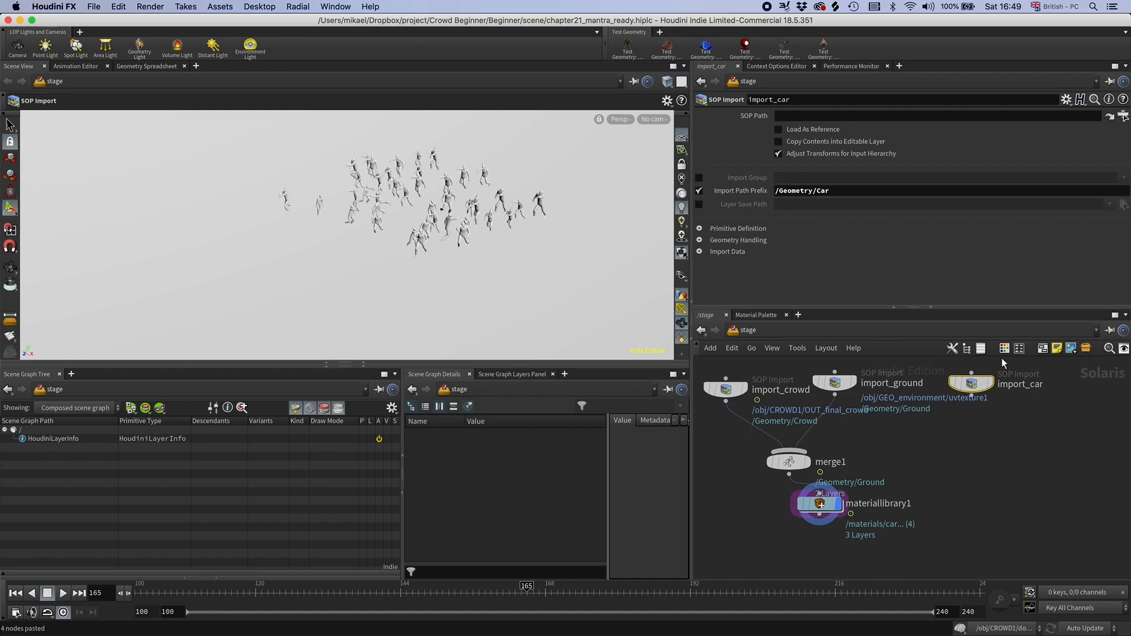
left_click(1123, 115)
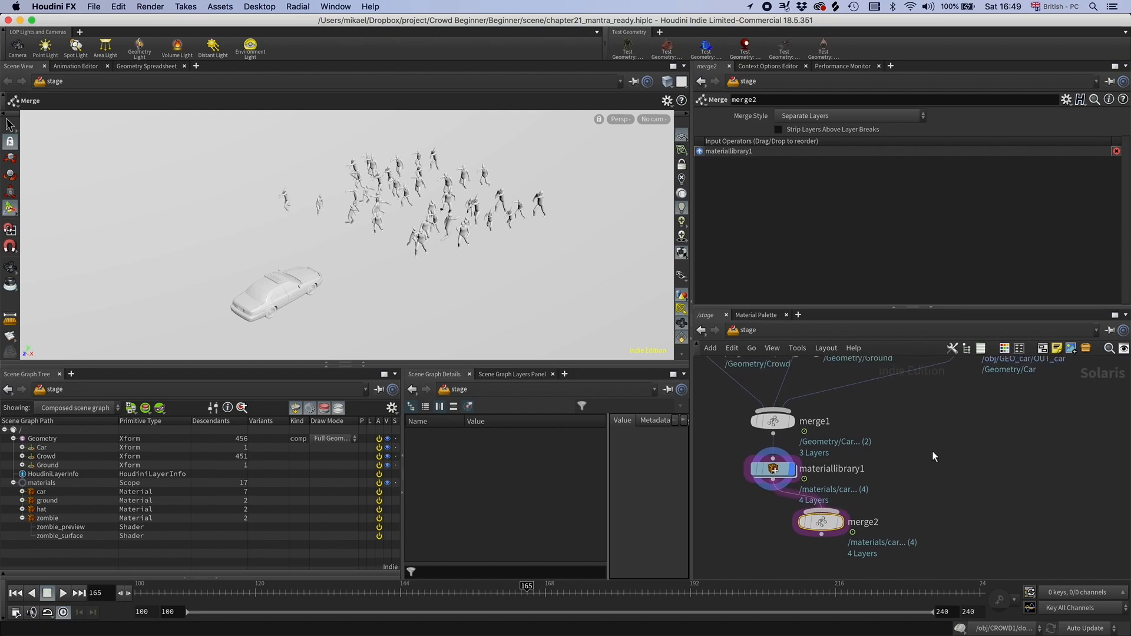
Add a Scene Import (Cameras) node via 'imp' and look through cam1
type("imp")
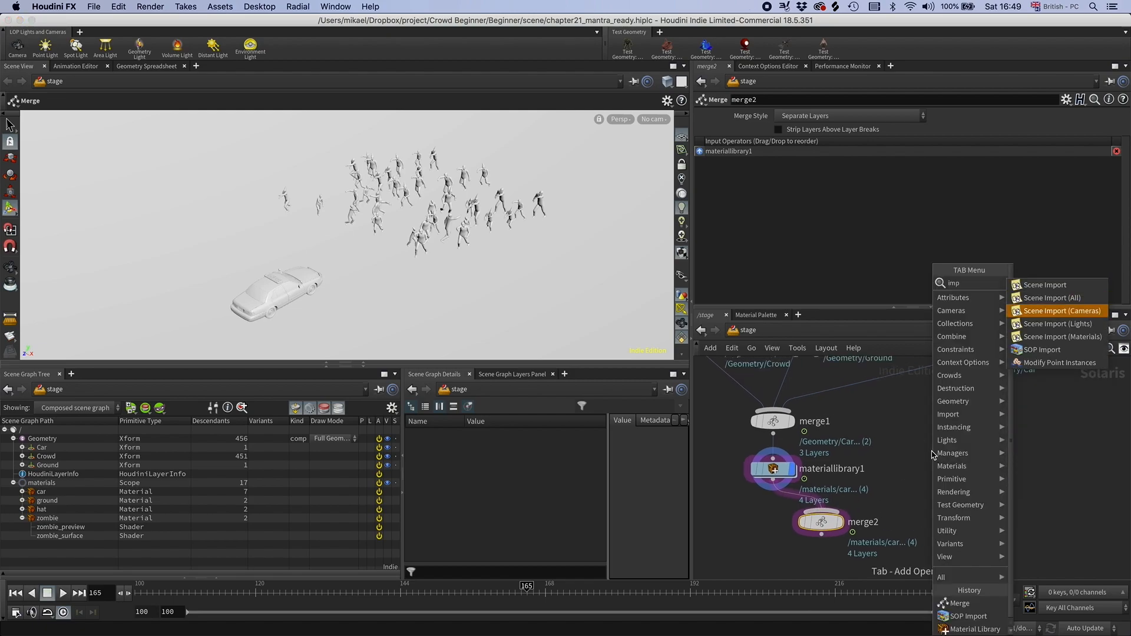
left_click(1061, 311)
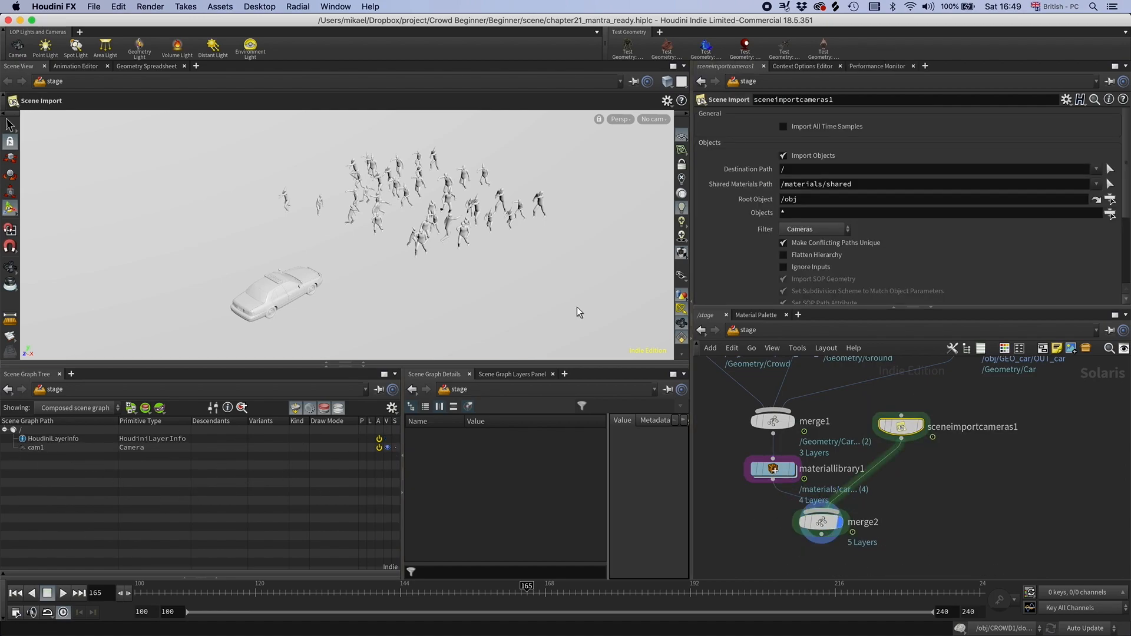
left_click(653, 119)
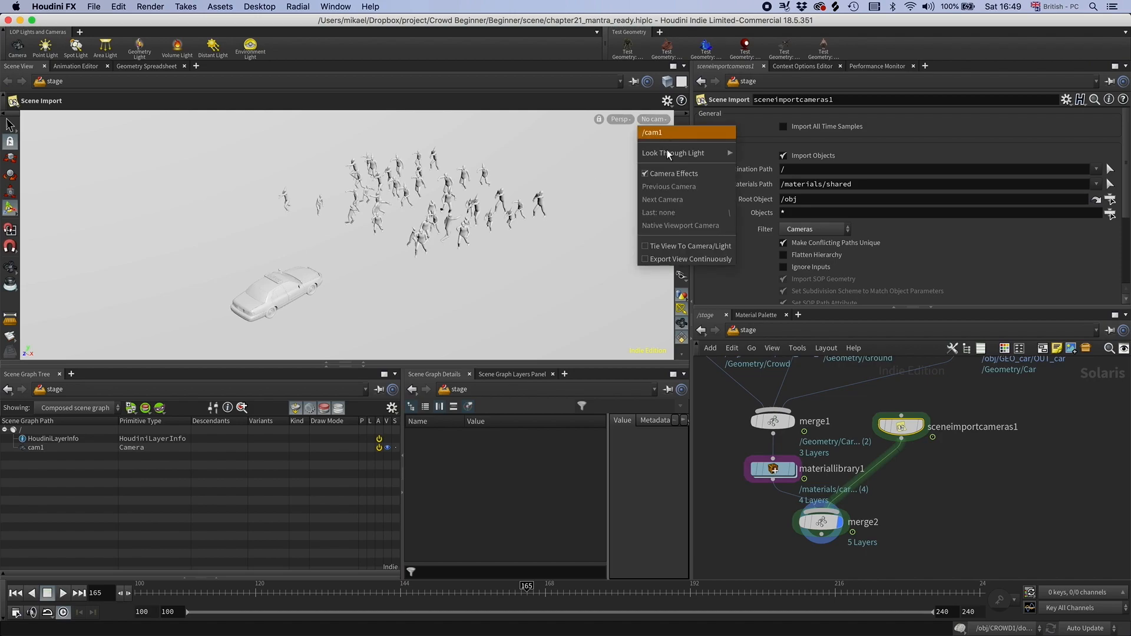
left_click(651, 132)
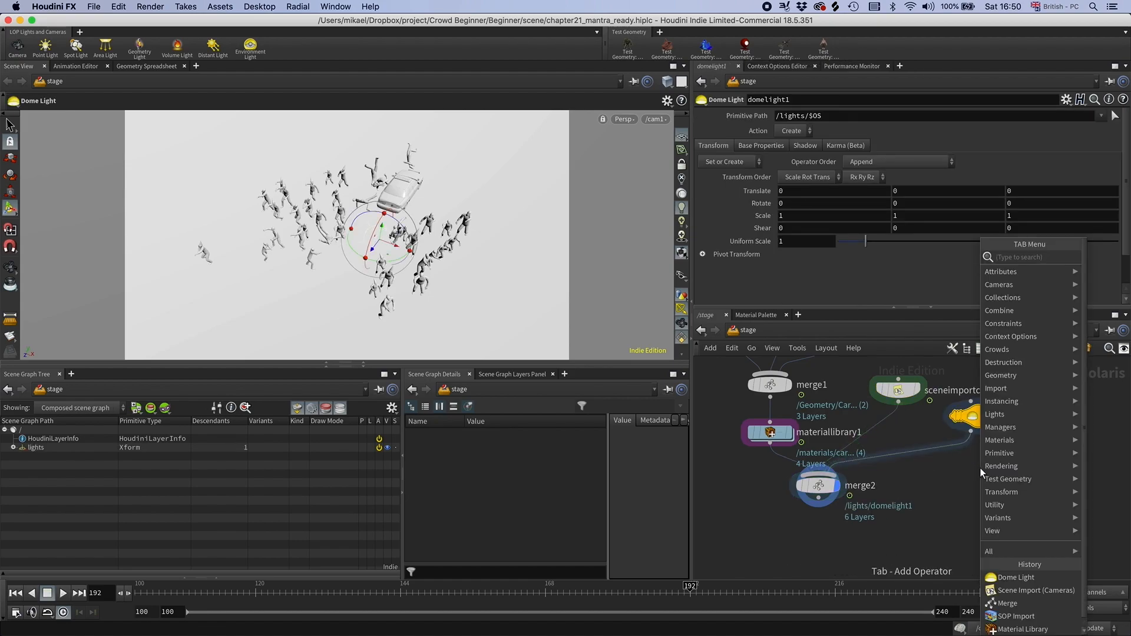
Place a dome light node, aim the distant light by looking through it, and restore cam1
left_click(1014, 577)
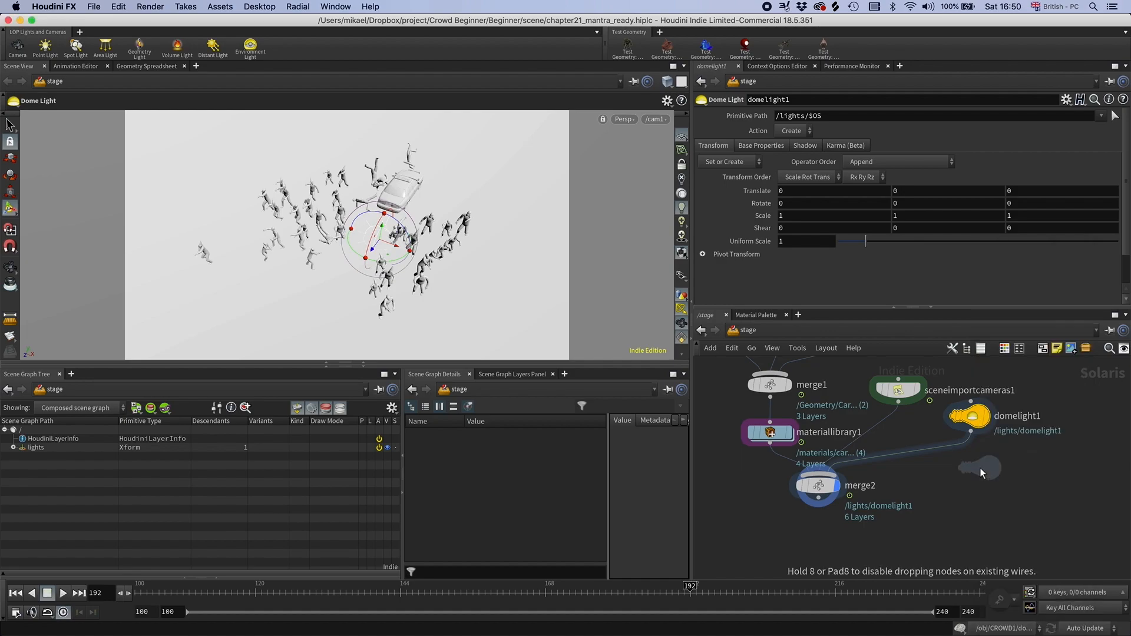
left_click(212, 44)
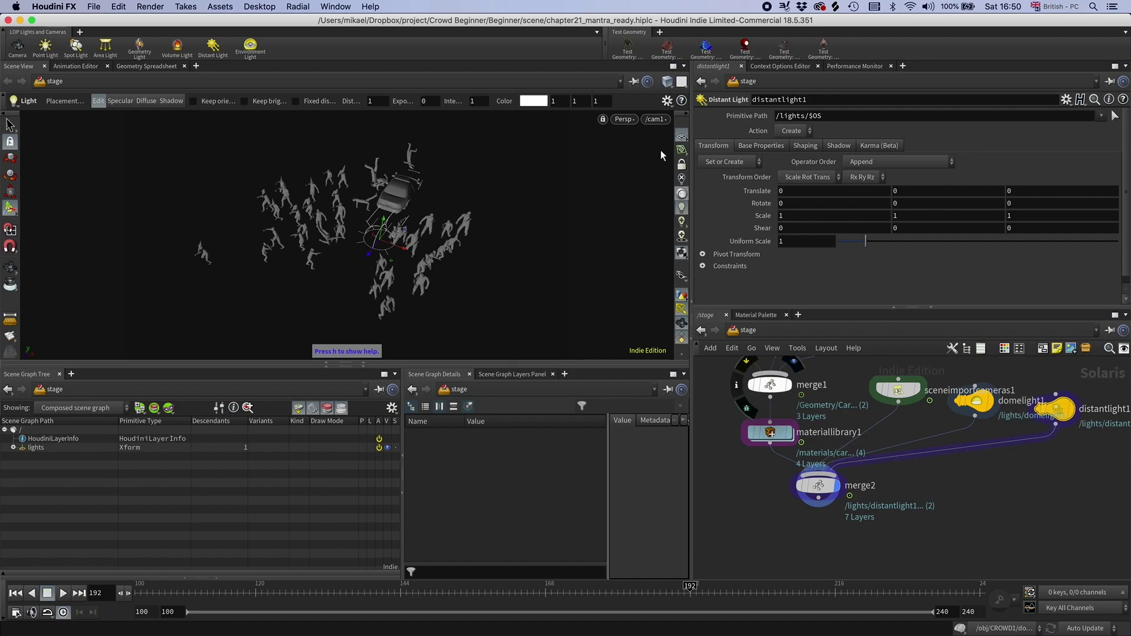
left_click(654, 119)
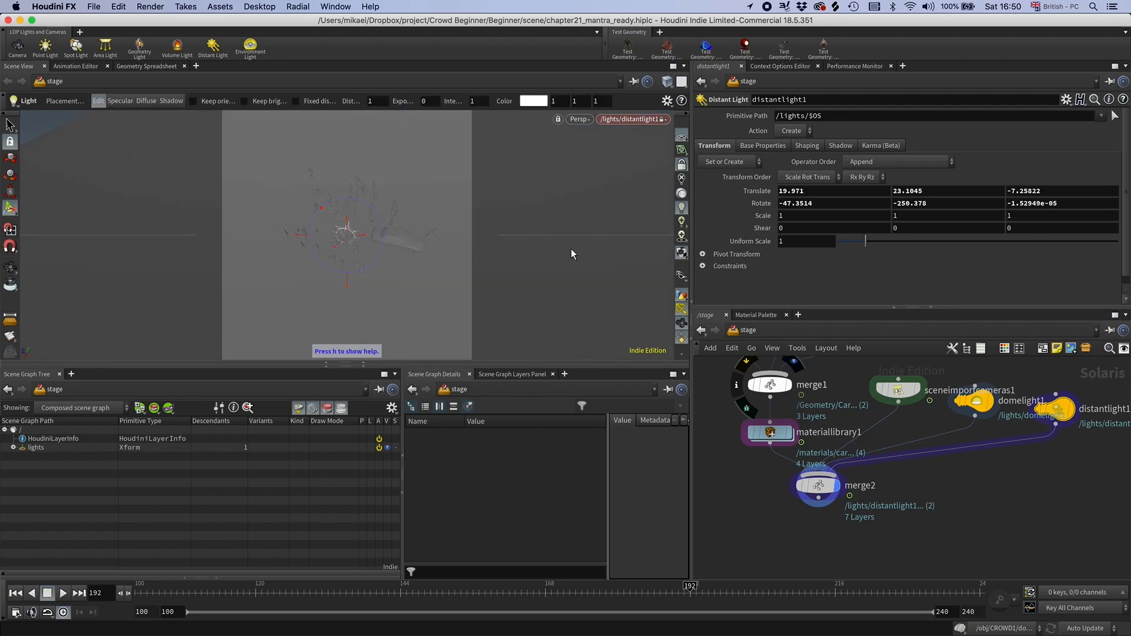
left_click(816, 484)
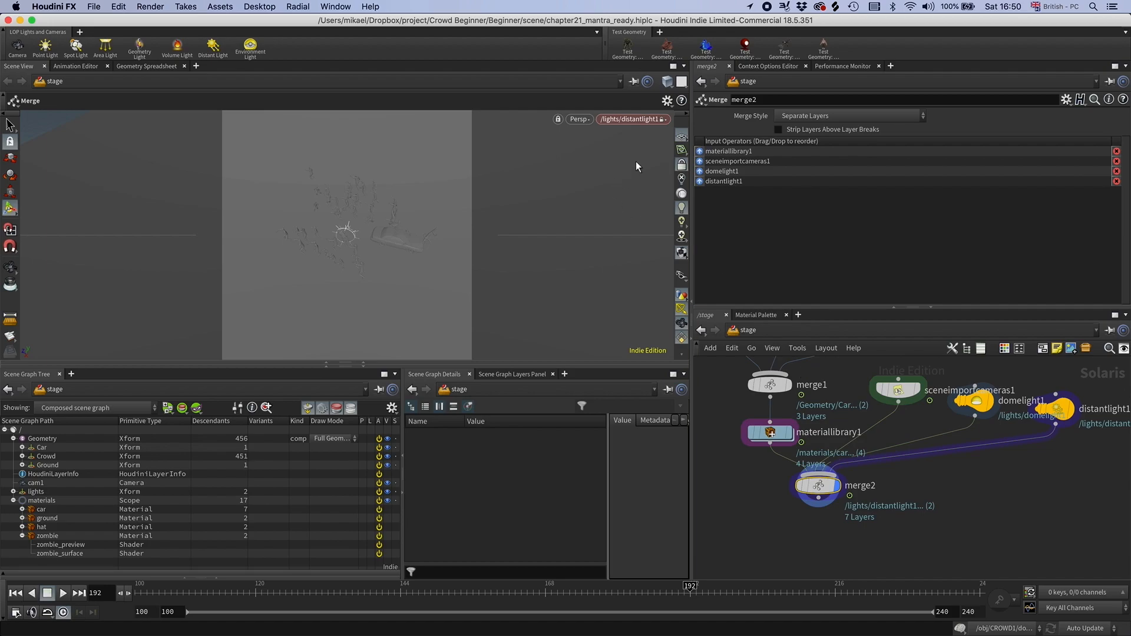
left_click(632, 119)
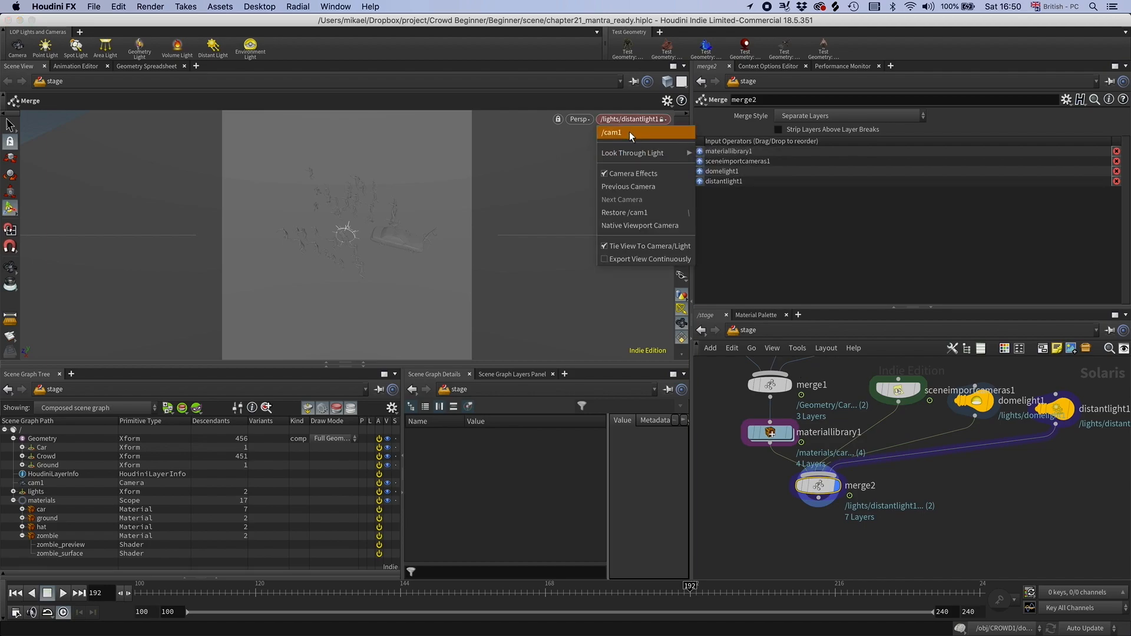
left_click(610, 132)
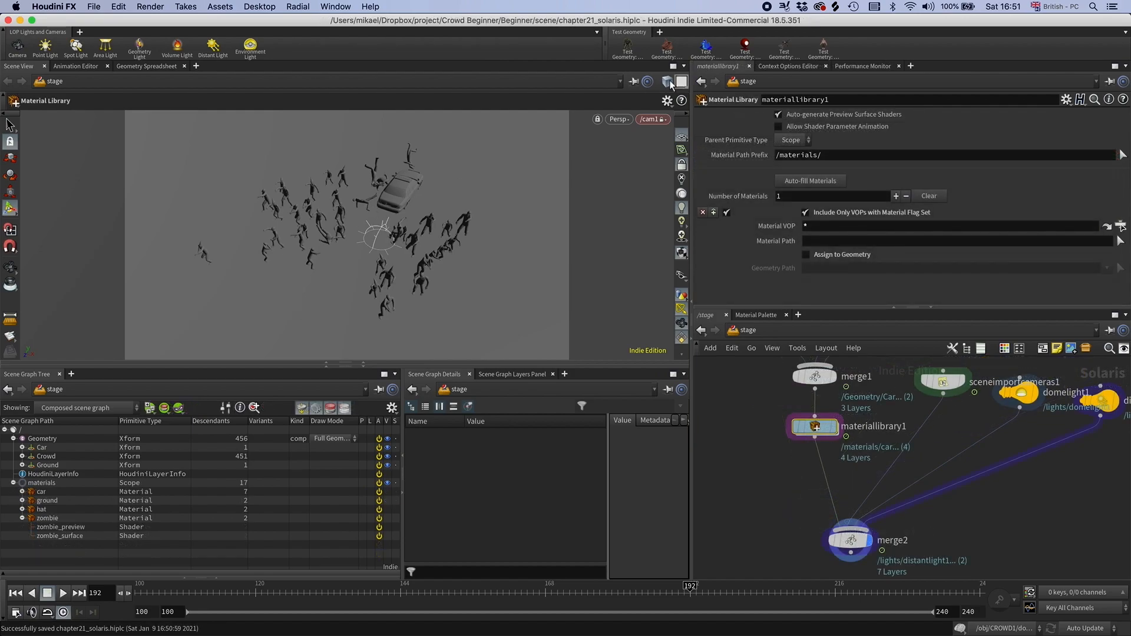
Switch the viewport renderer to Karma
left_click(617, 118)
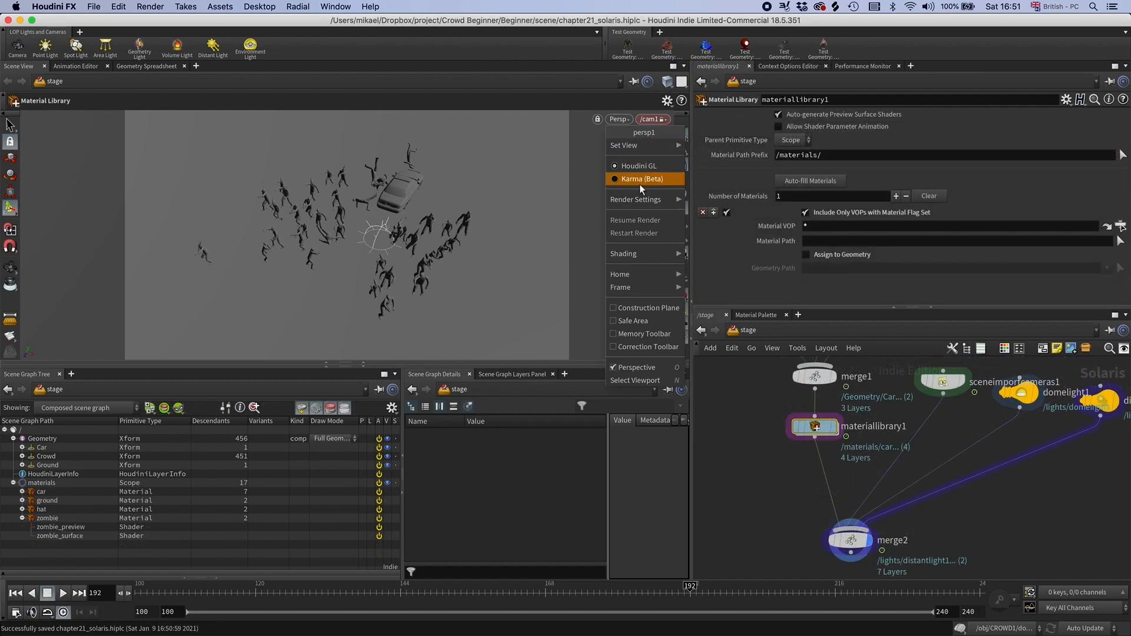
left_click(639, 178)
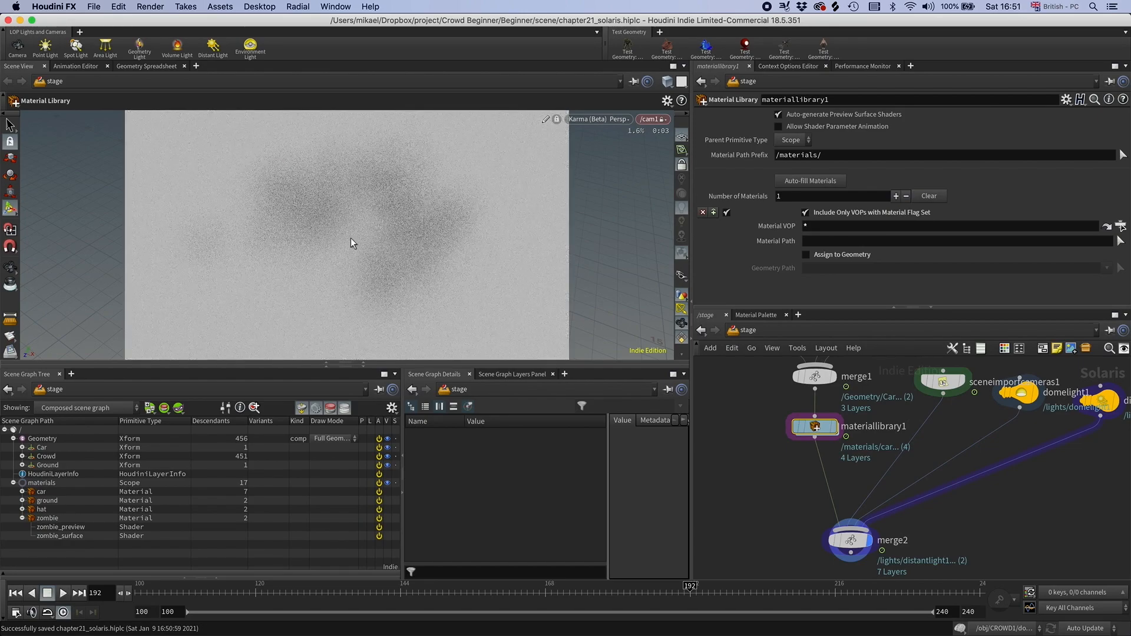
mouse_move(941, 380)
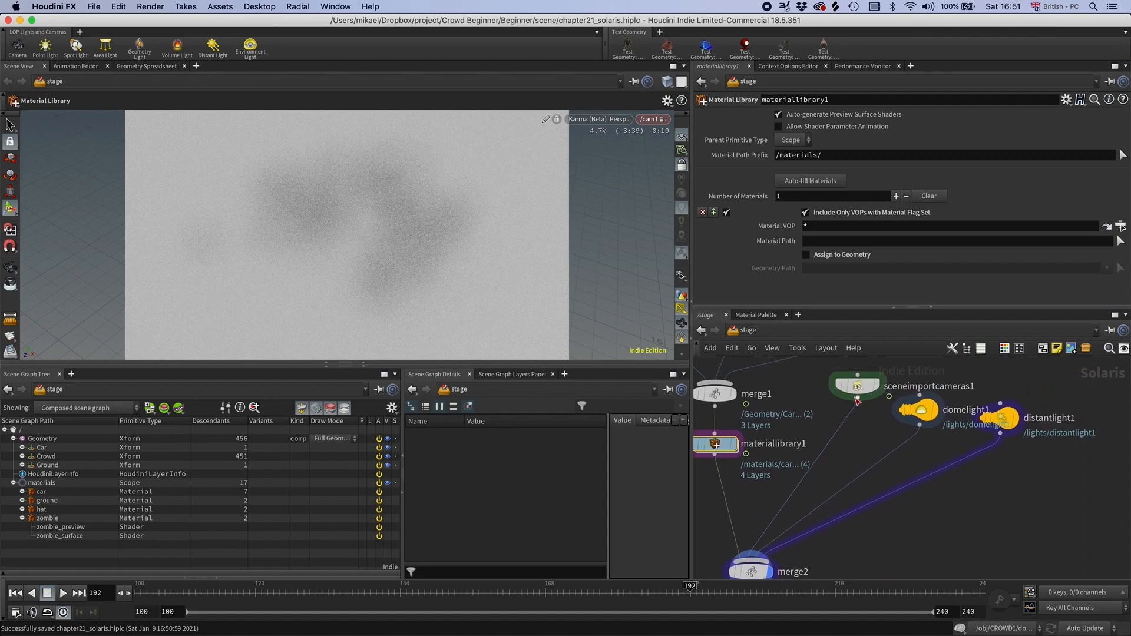
Add a Camera node after sceneimportcameras1 overriding /cam1, with focus distance 10
left_click(857, 383)
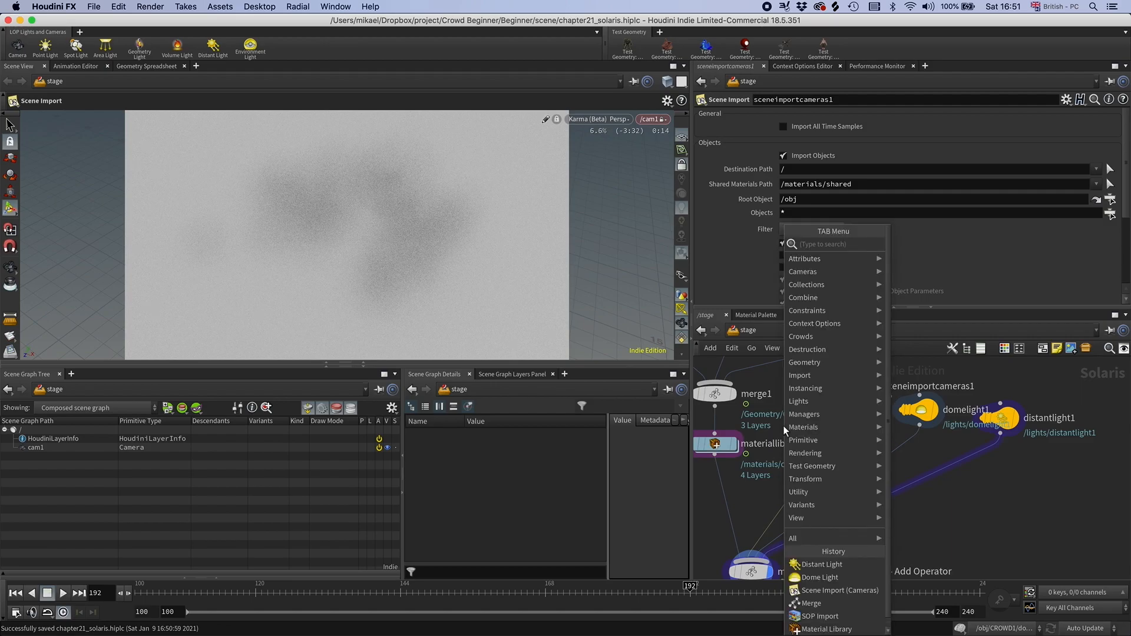
left_click(597, 119)
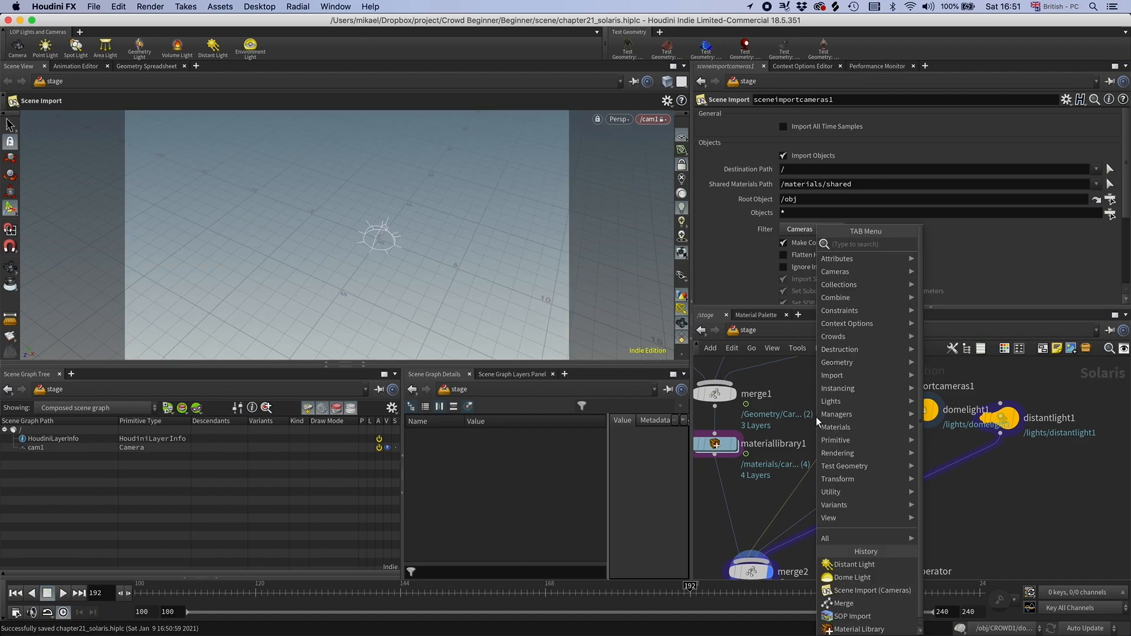
type("came")
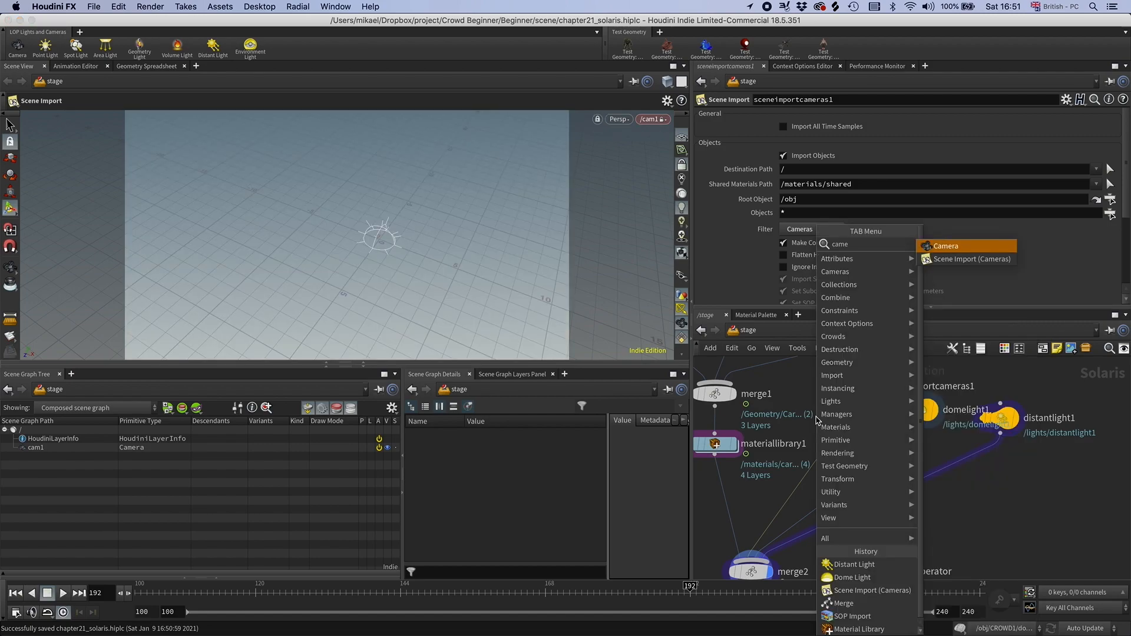
left_click(944, 245)
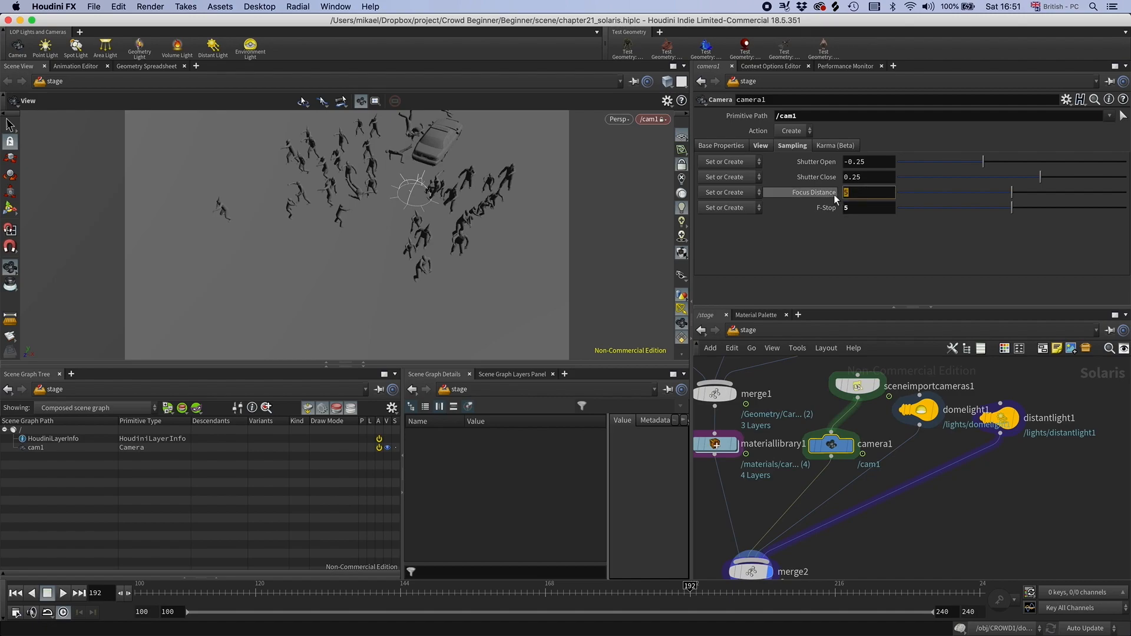
type("10")
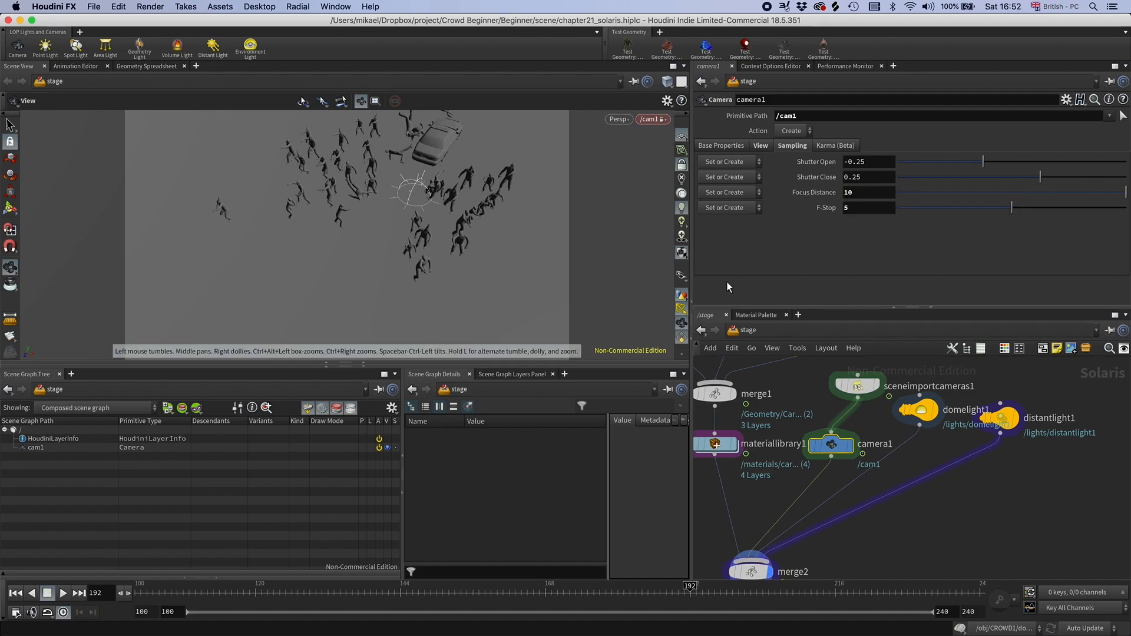
mouse_move(623, 129)
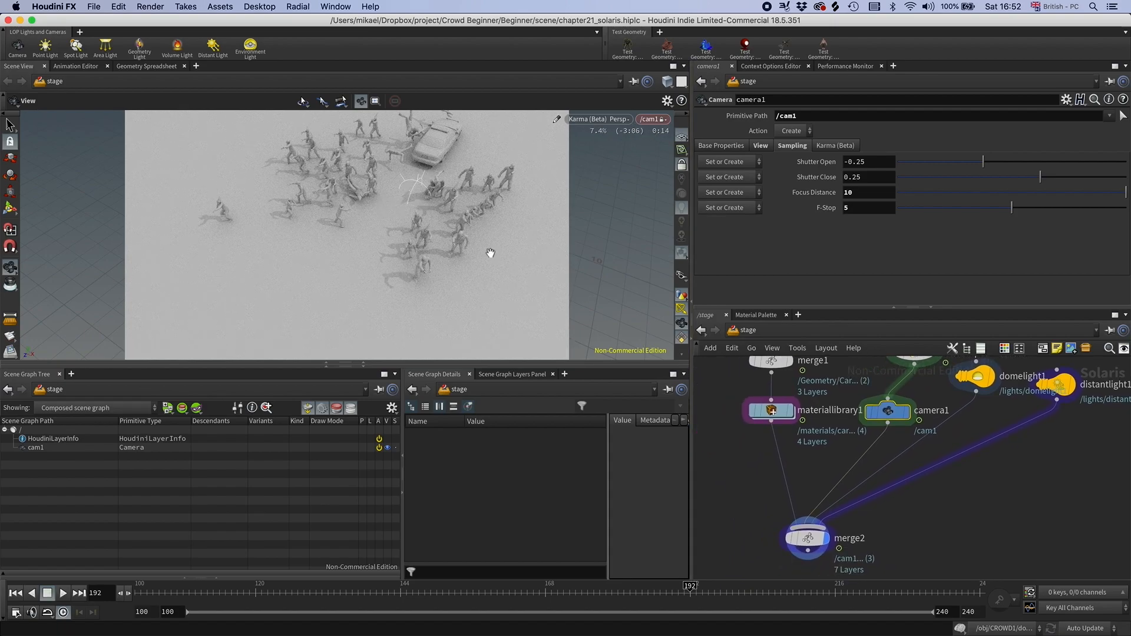
Return the viewport to OpenGL and show materiallibrary1's parameters
left_click(597, 119)
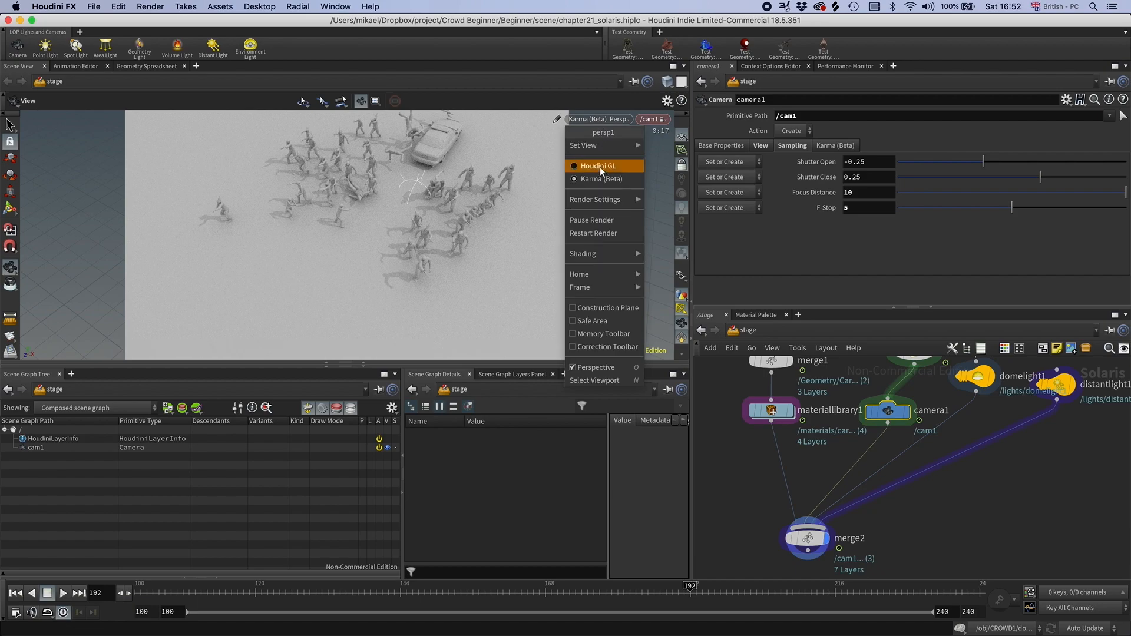
left_click(598, 166)
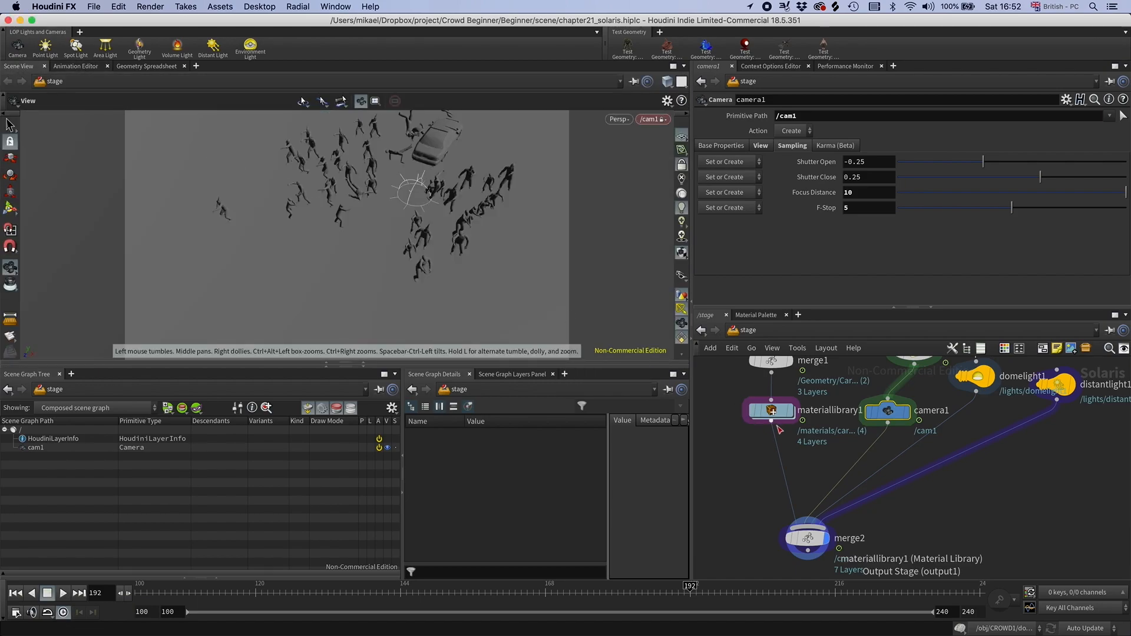
left_click(770, 411)
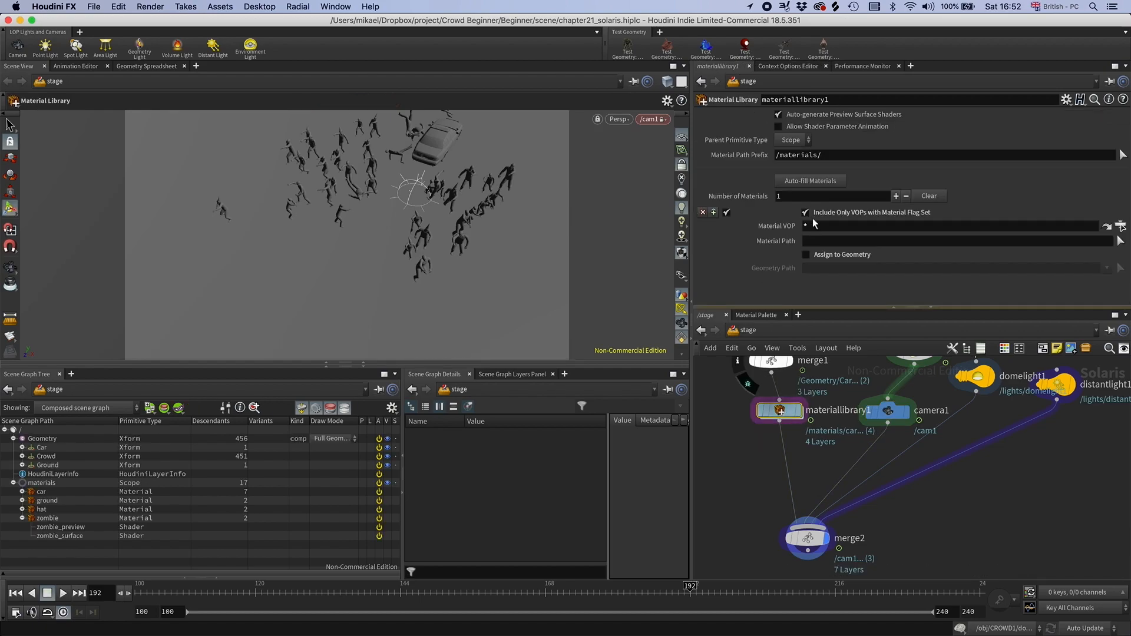
left_click(906, 196)
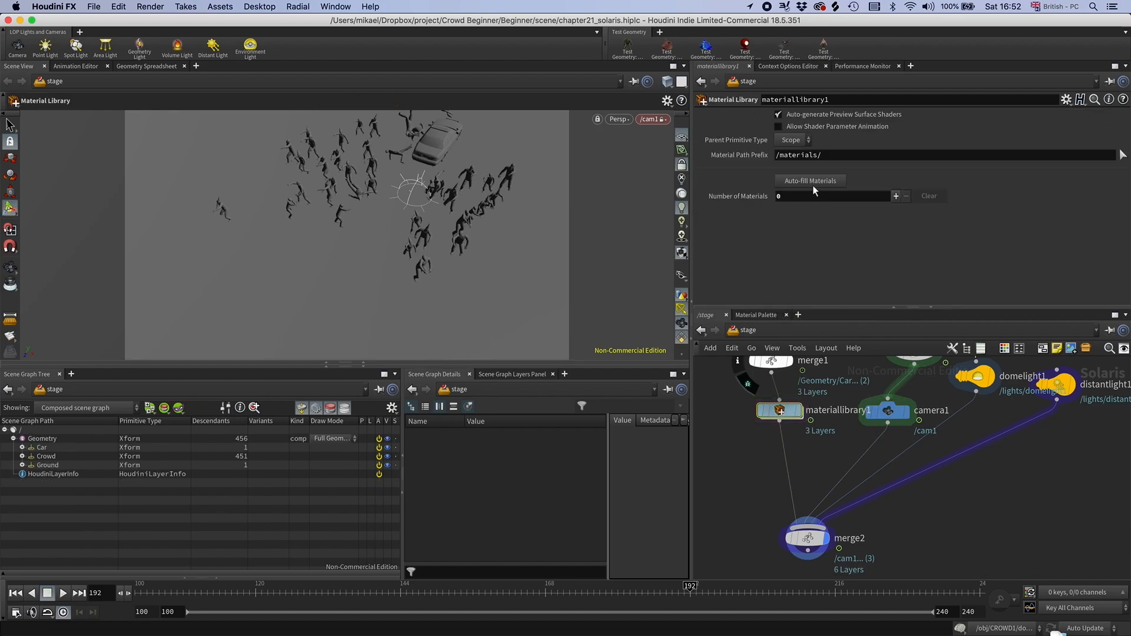
Auto-fill the library with four materials and set the ground path to /Geometry/Ground/mesh_0
left_click(809, 180)
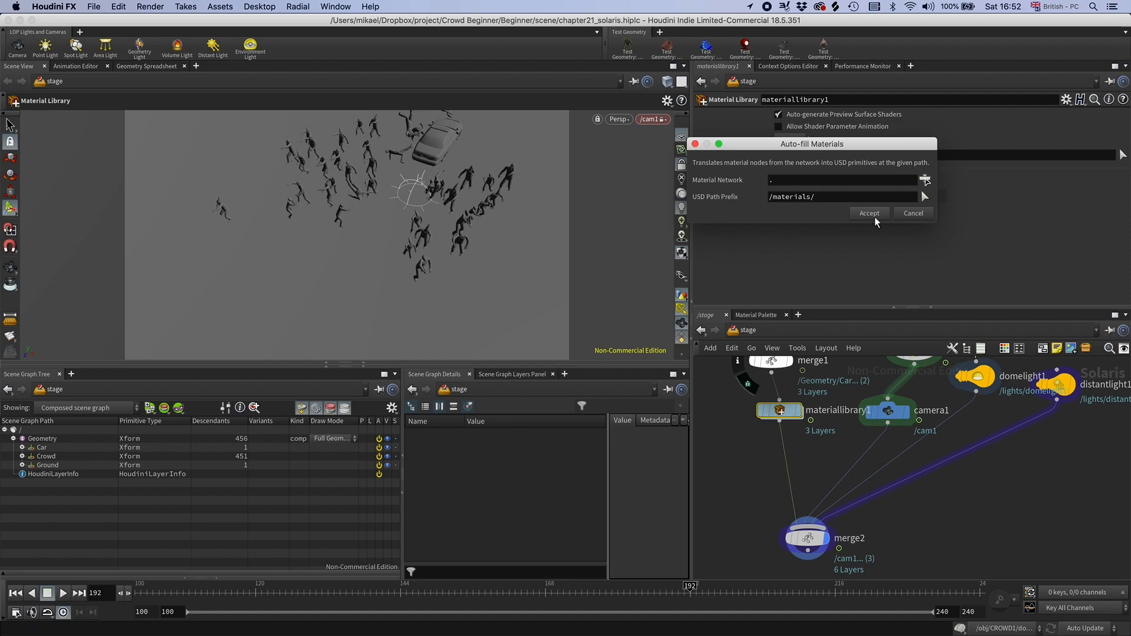
left_click(868, 212)
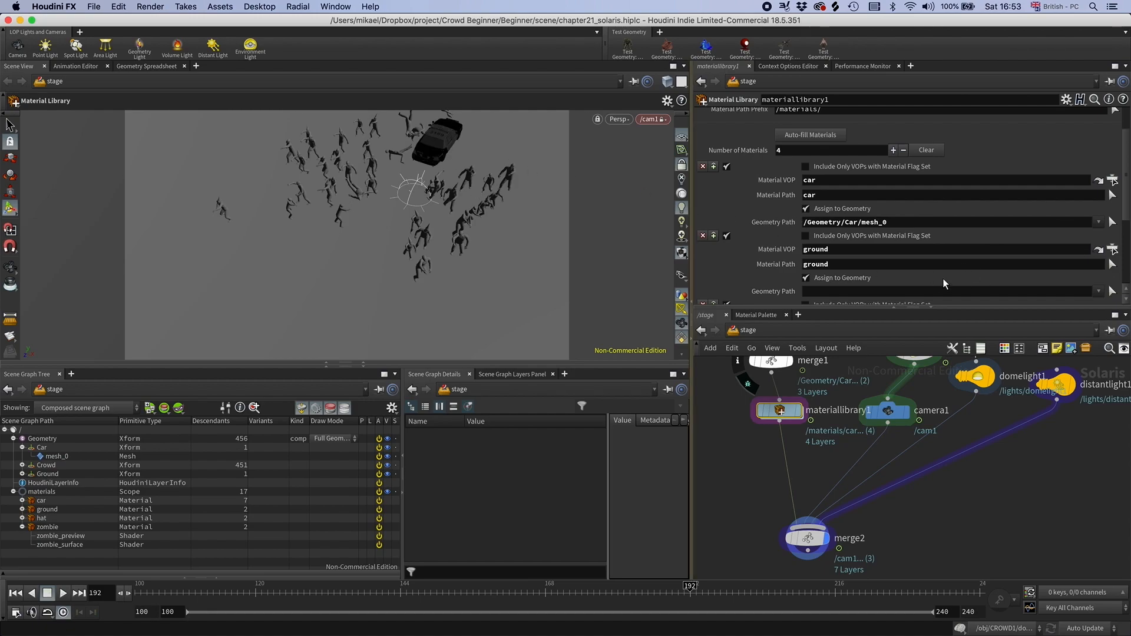
left_click(22, 474)
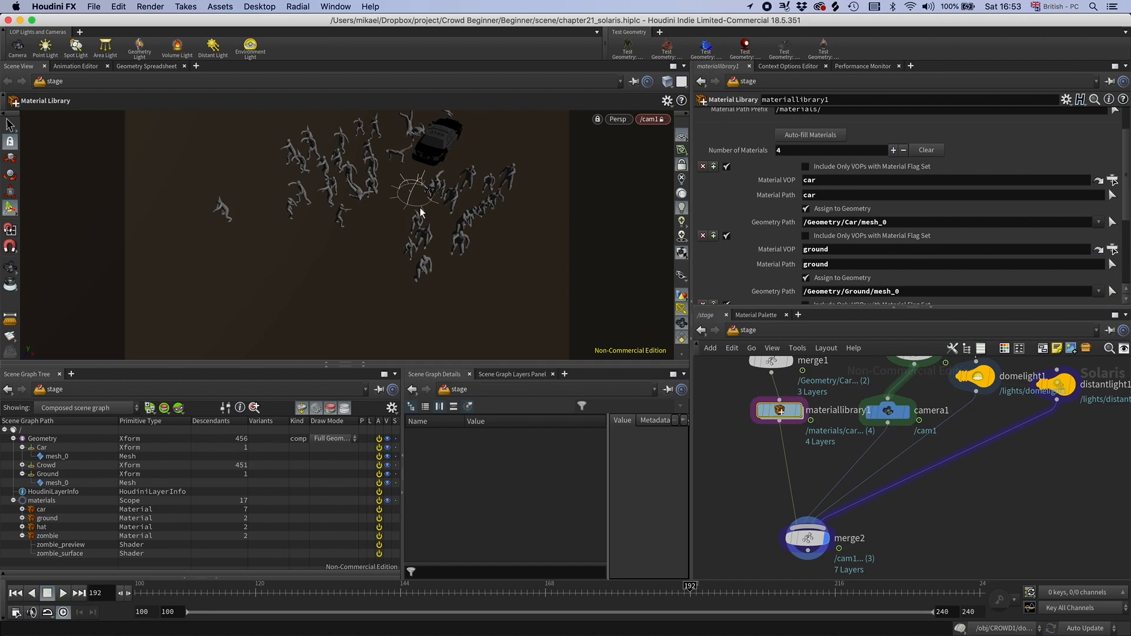
scroll("down", 3)
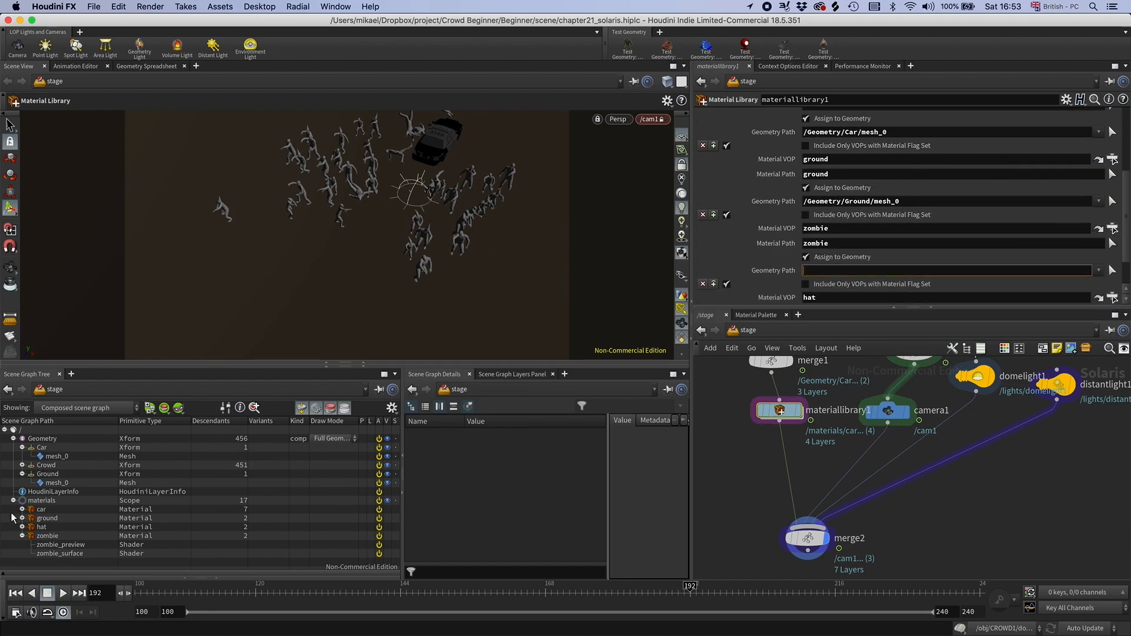
Assign the zombie material to the crowd agents' *default_geo* skins
left_click(20, 465)
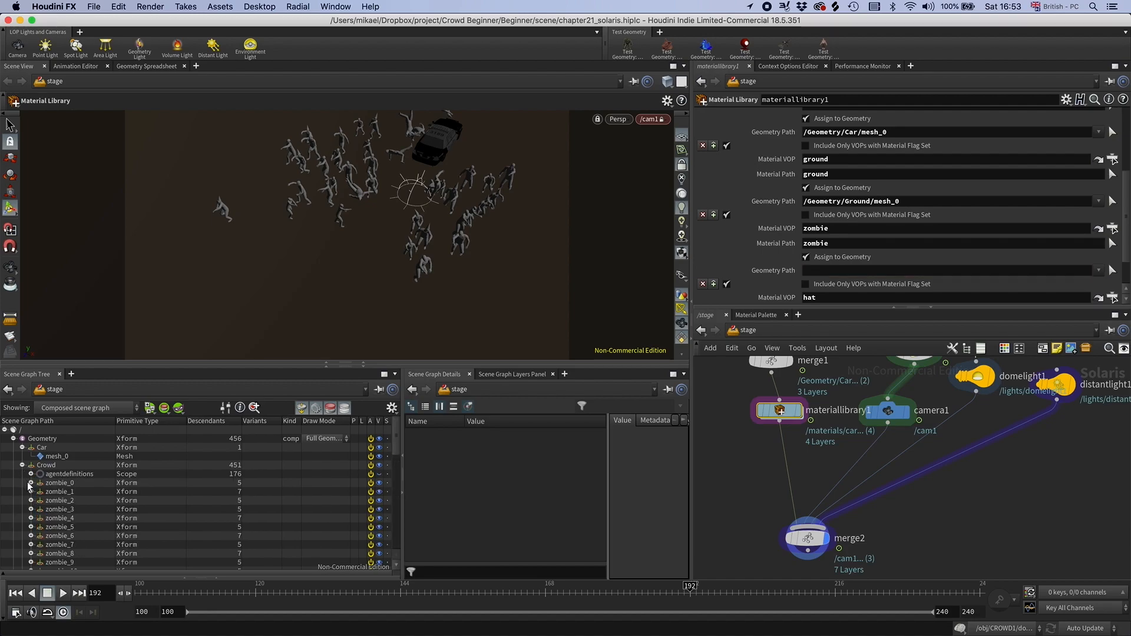
left_click(22, 465)
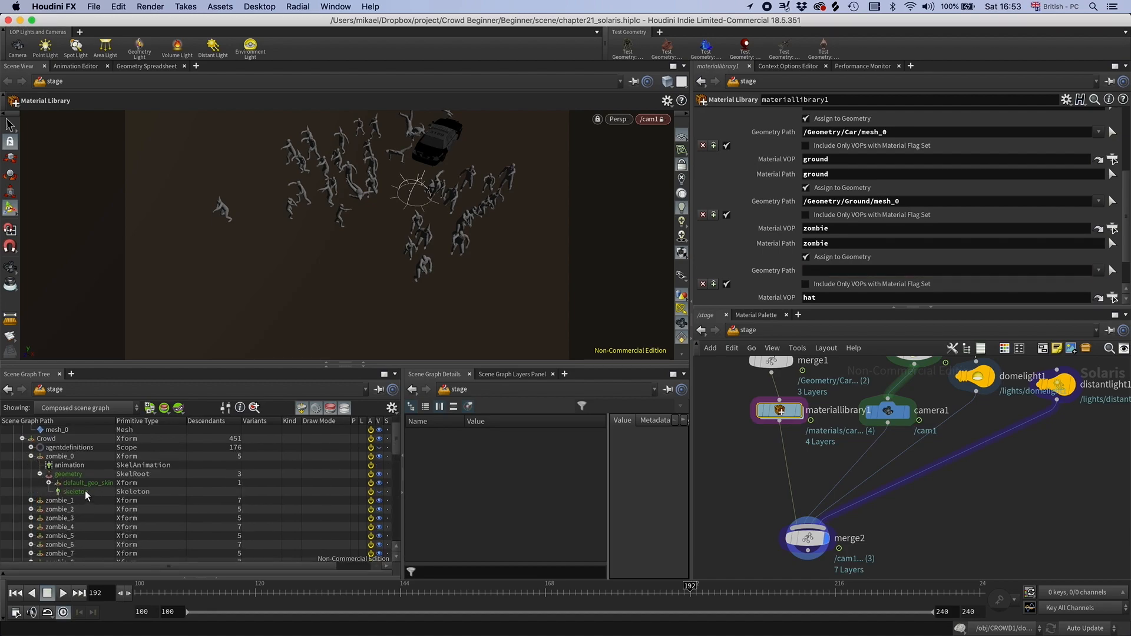
mouse_move(837, 278)
type("*default_geo")
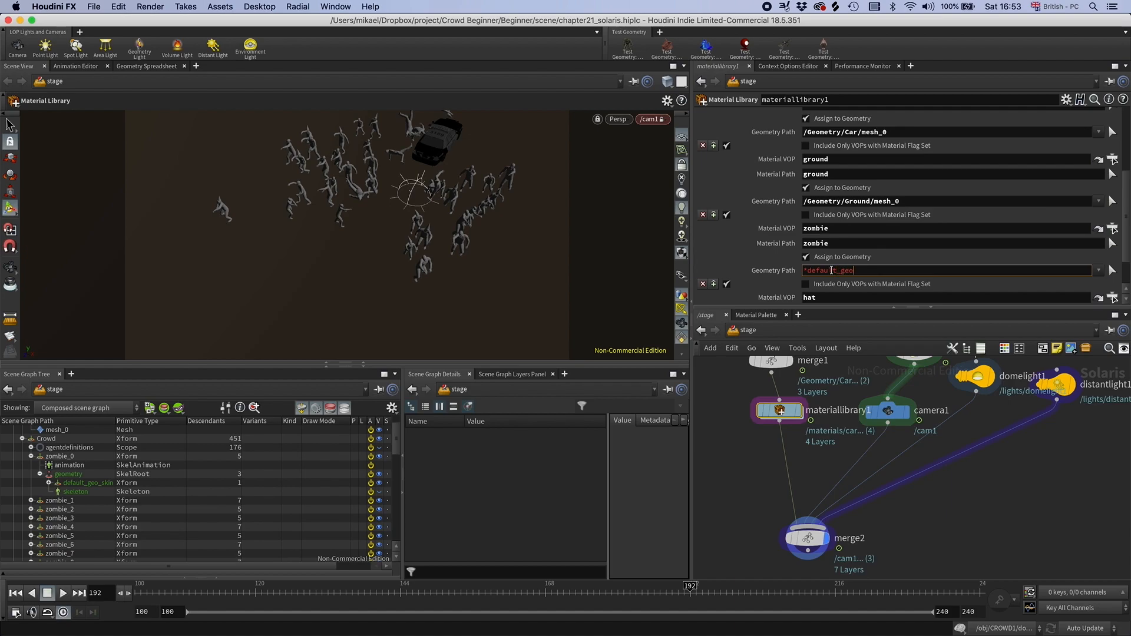
key("Return")
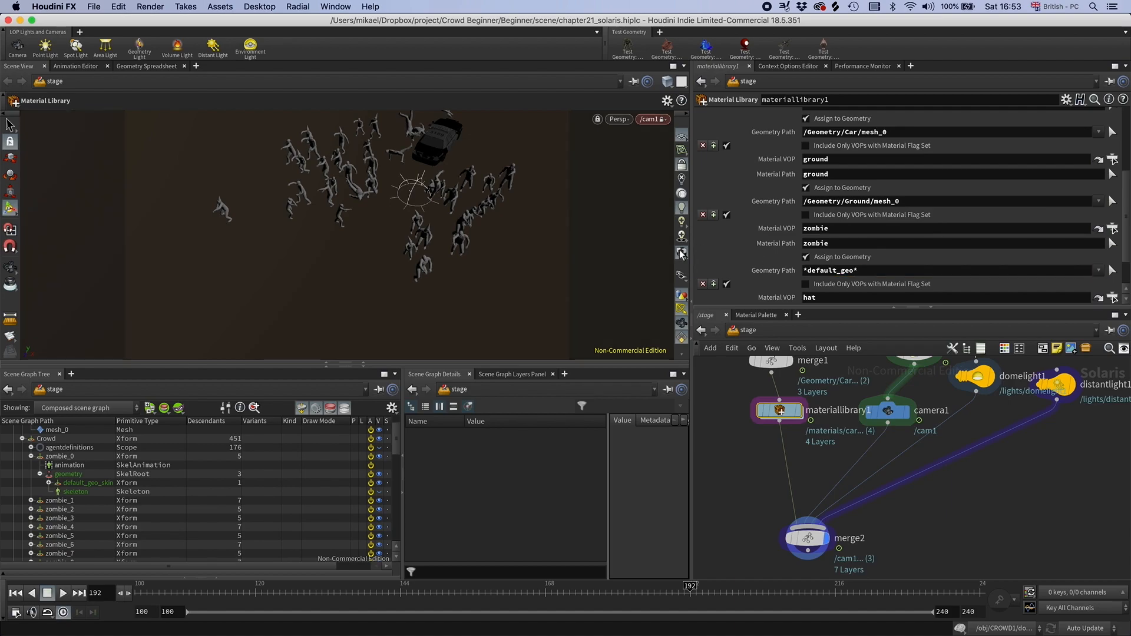
mouse_move(410, 248)
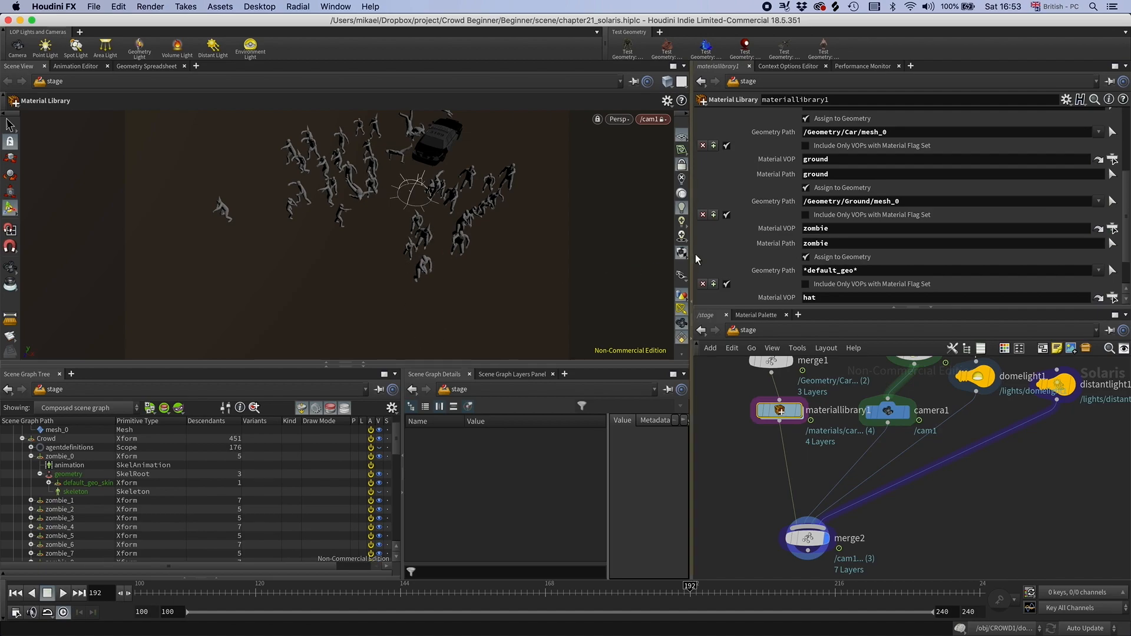
Locate the agents' hat geometry and set the hat material's geometry path to *hat
scroll("down", 3)
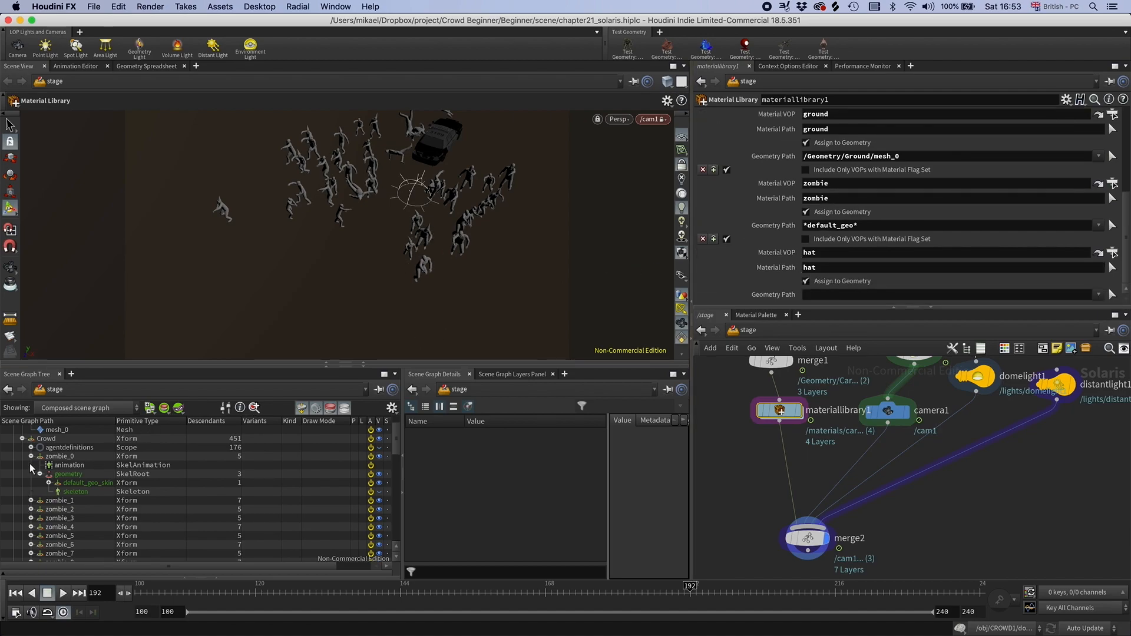
left_click(30, 464)
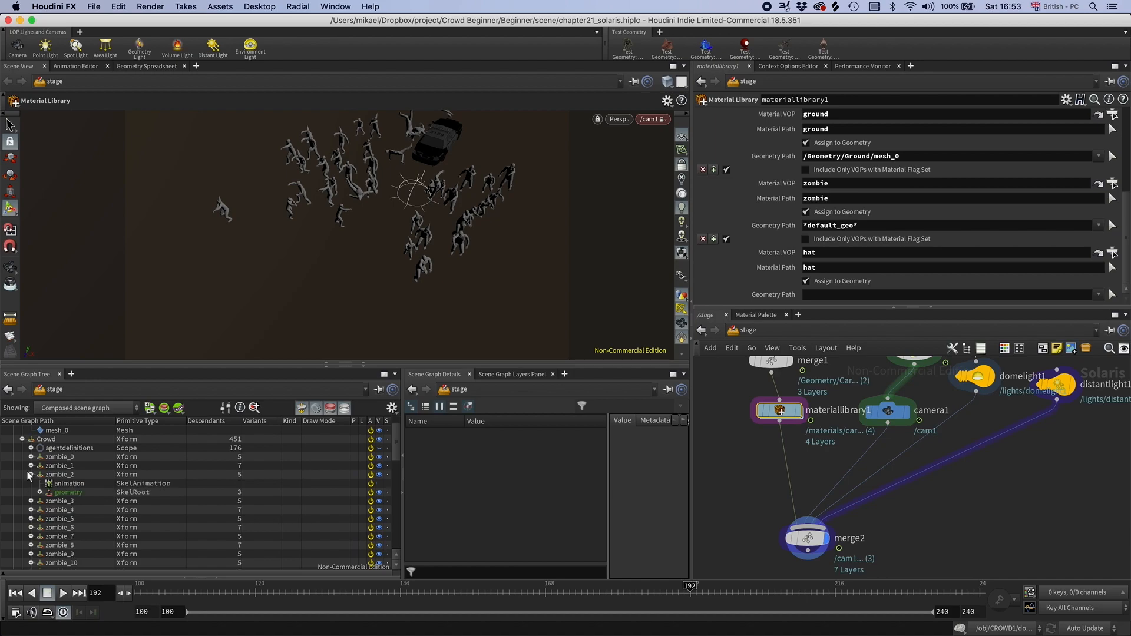
left_click(30, 473)
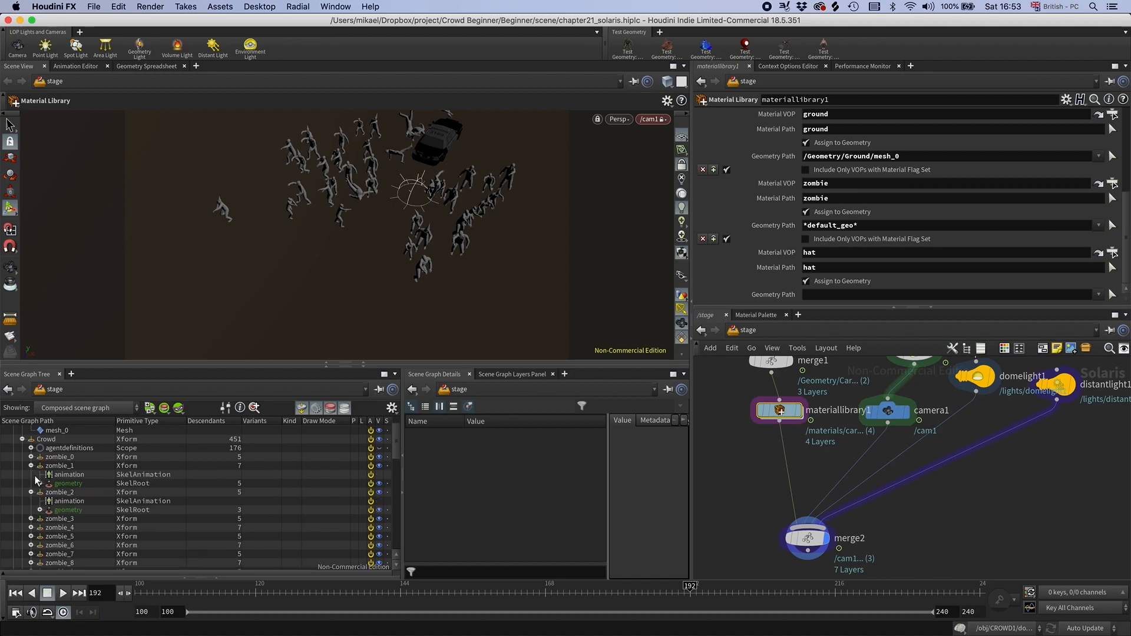
left_click(41, 483)
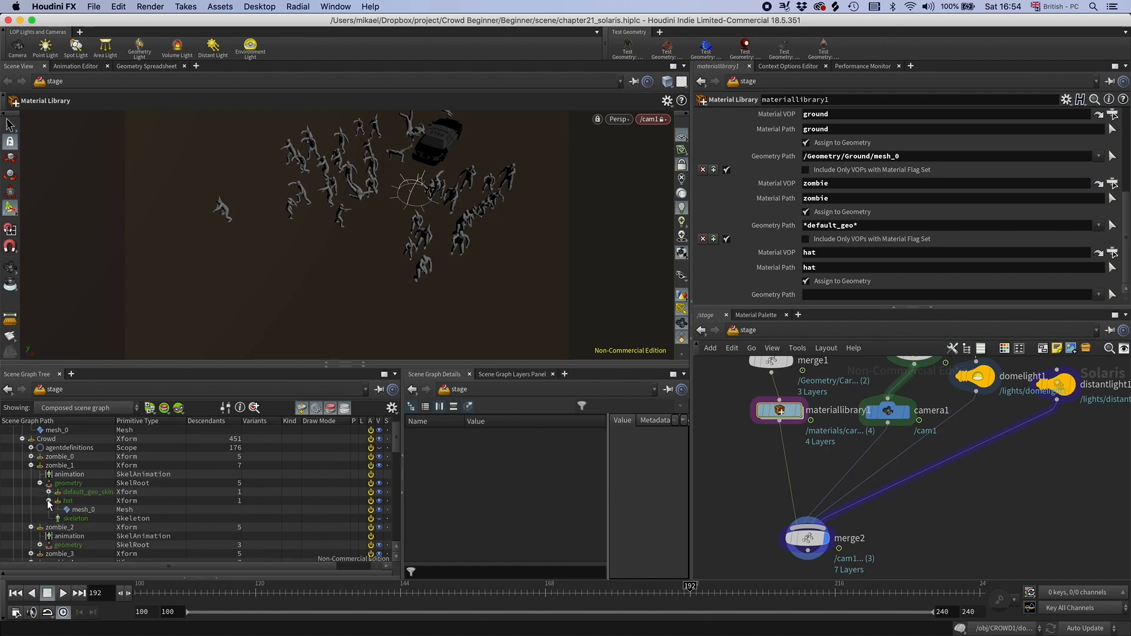
left_click(937, 294)
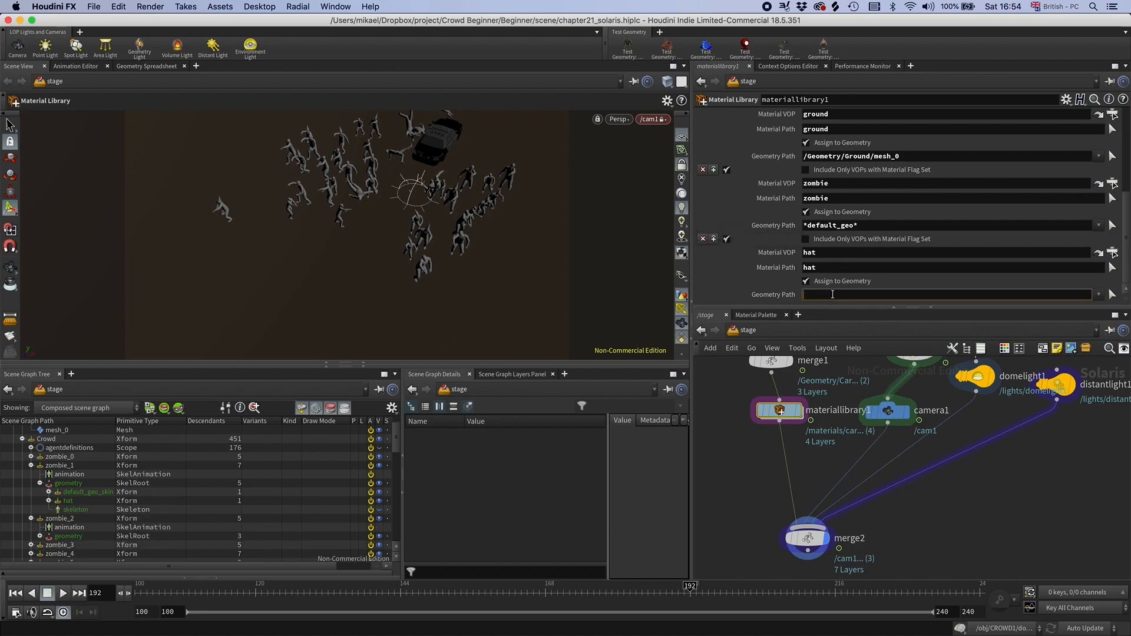
type("*hat*")
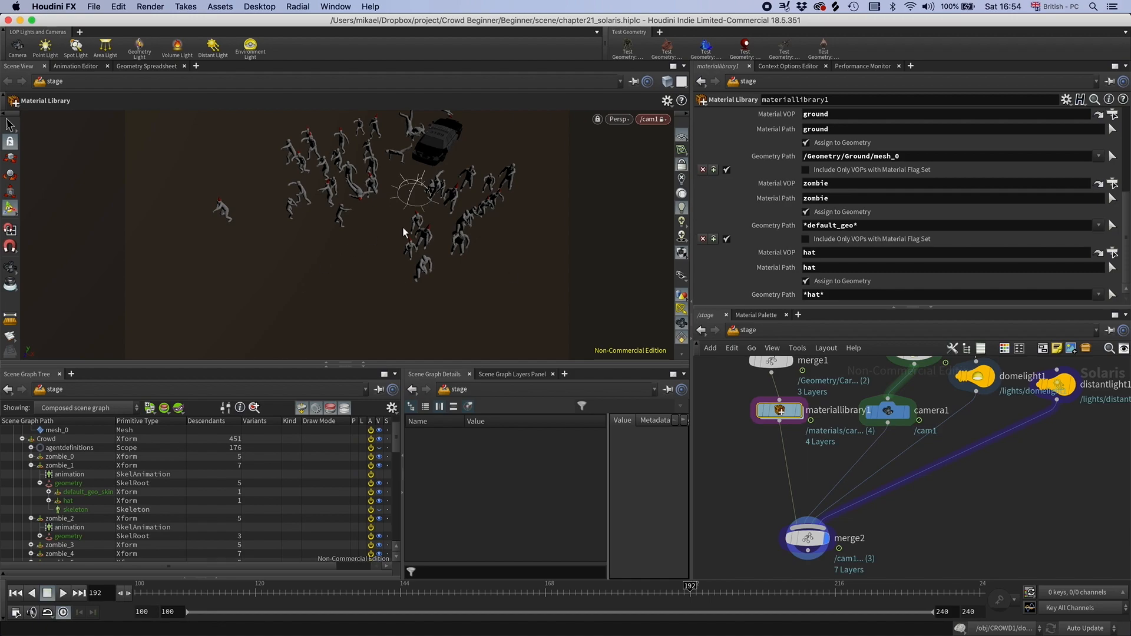
mouse_move(402, 213)
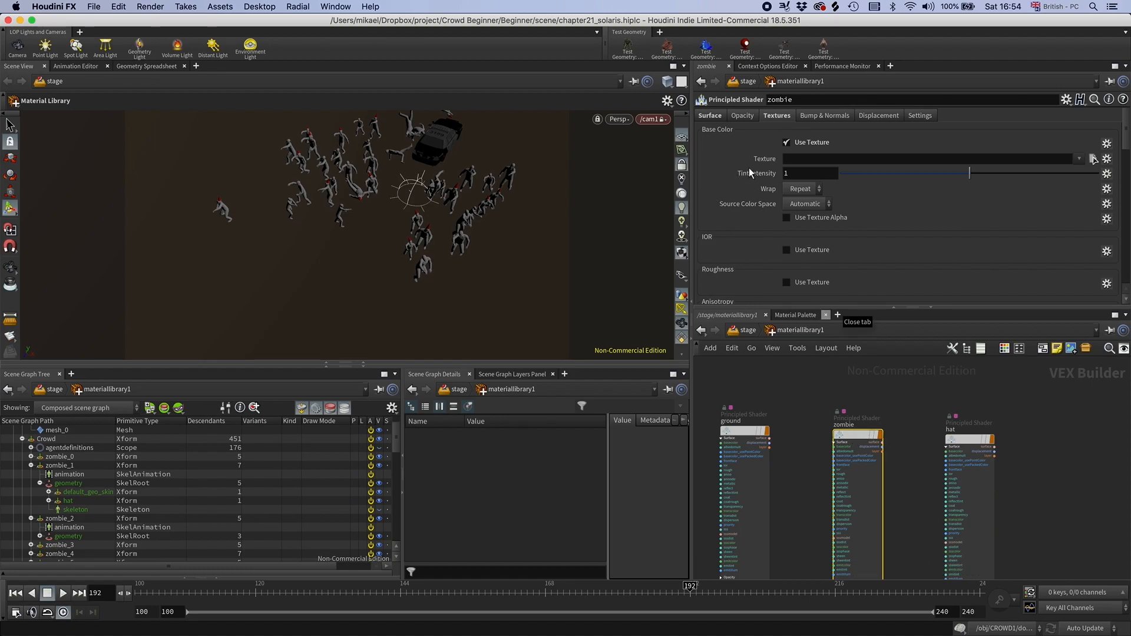
Set $JOB/tex/clothing_001.jpg as the zombie base colour texture and switch the viewport to Karma
left_click(1092, 159)
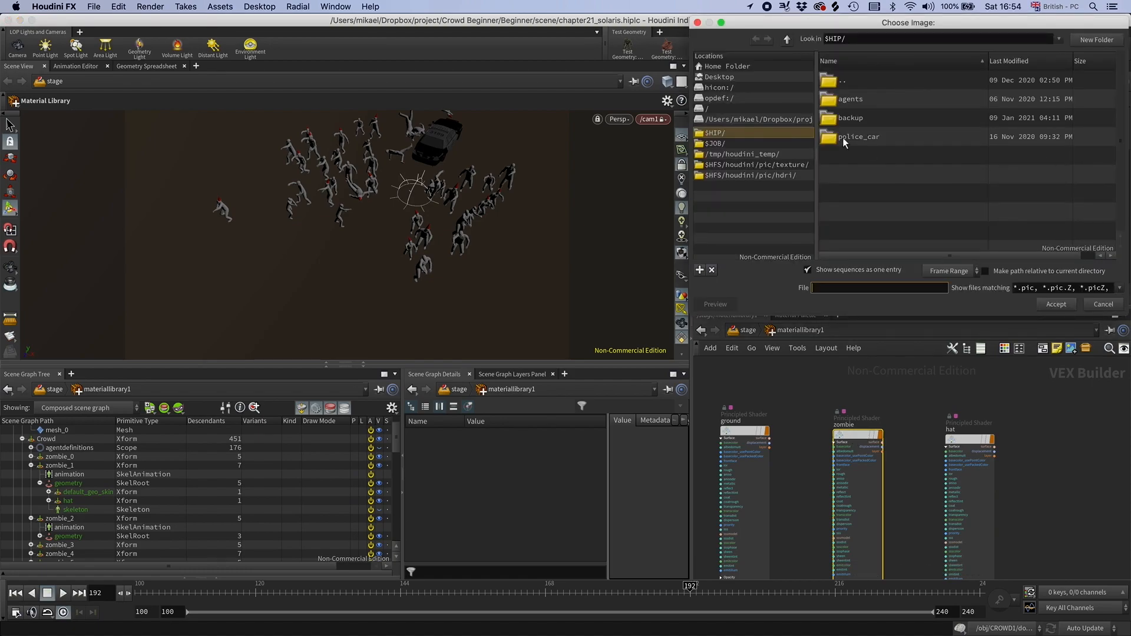
left_click(714, 143)
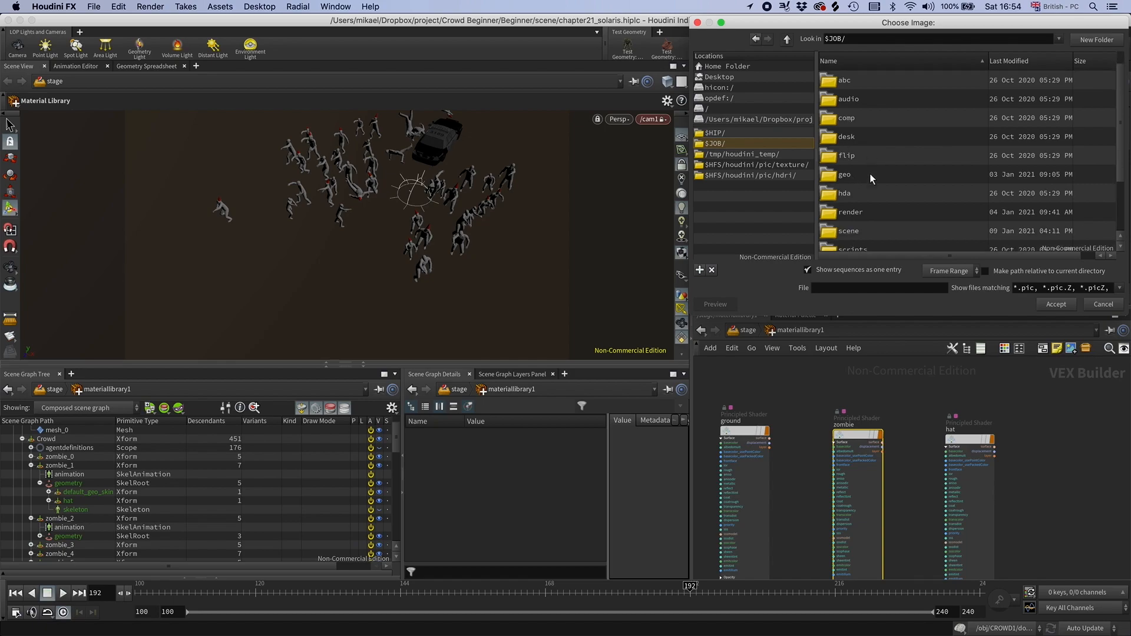
double_click(871, 174)
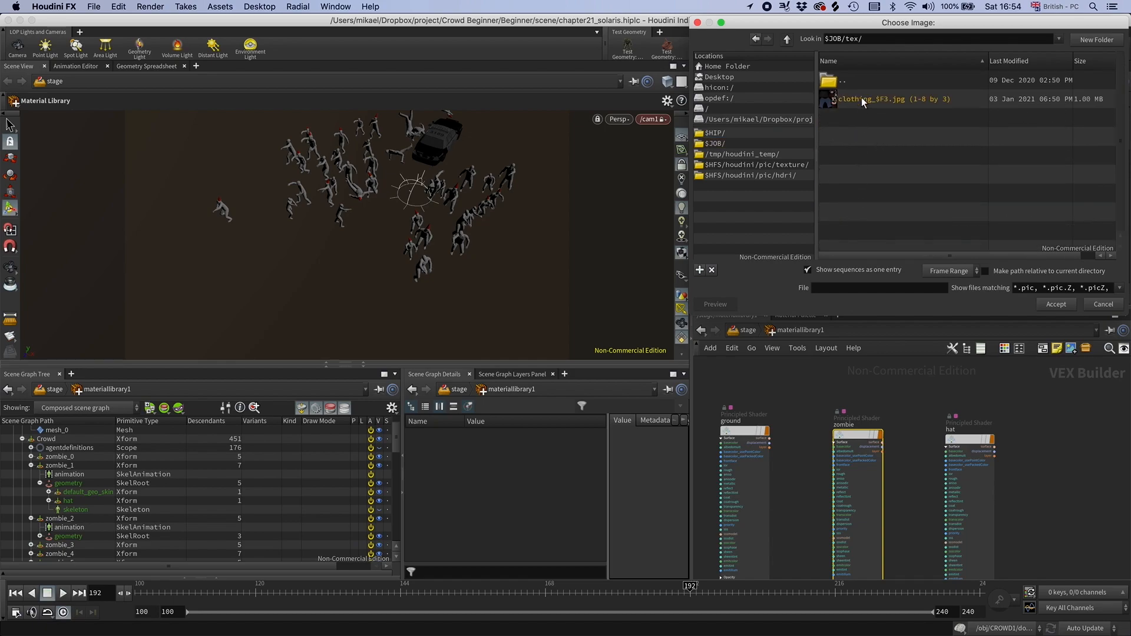
left_click(893, 99)
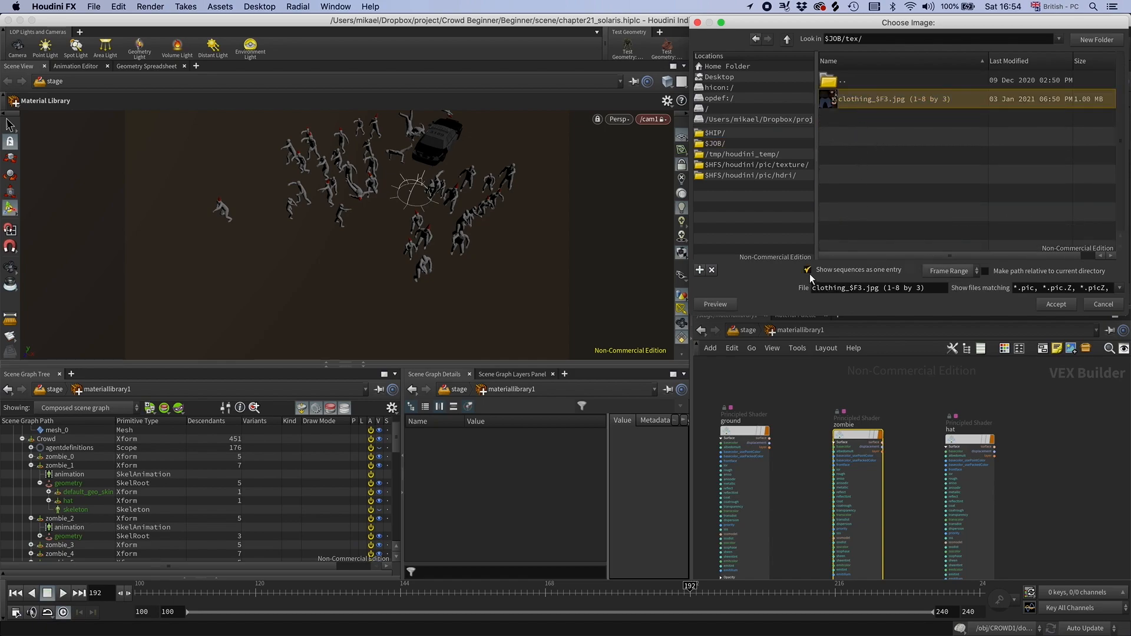
left_click(1054, 304)
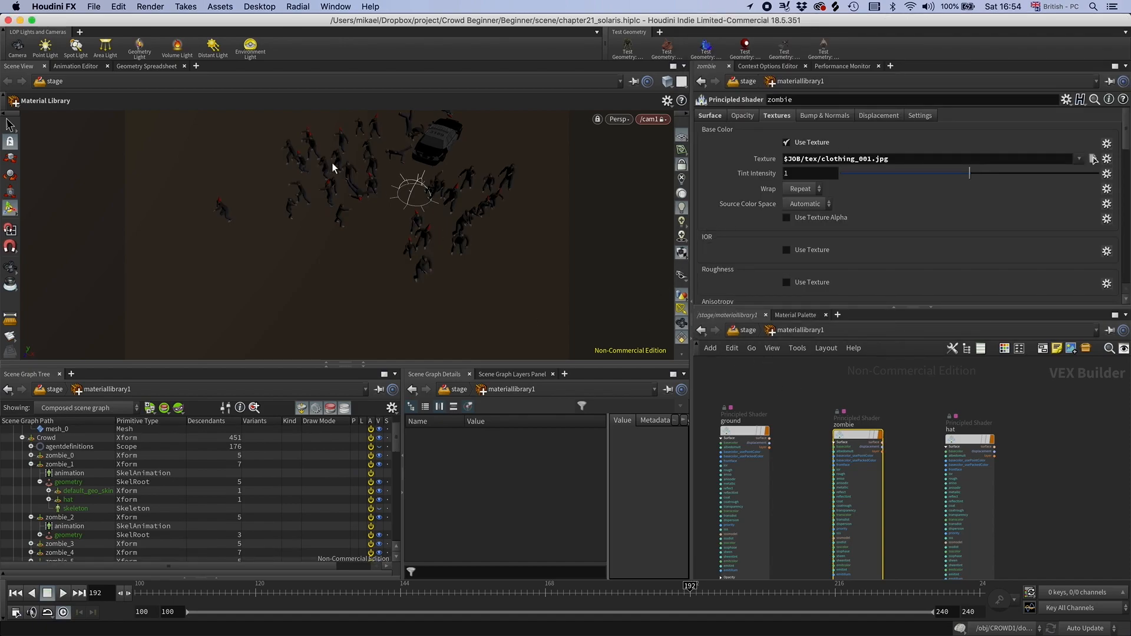
left_click(618, 119)
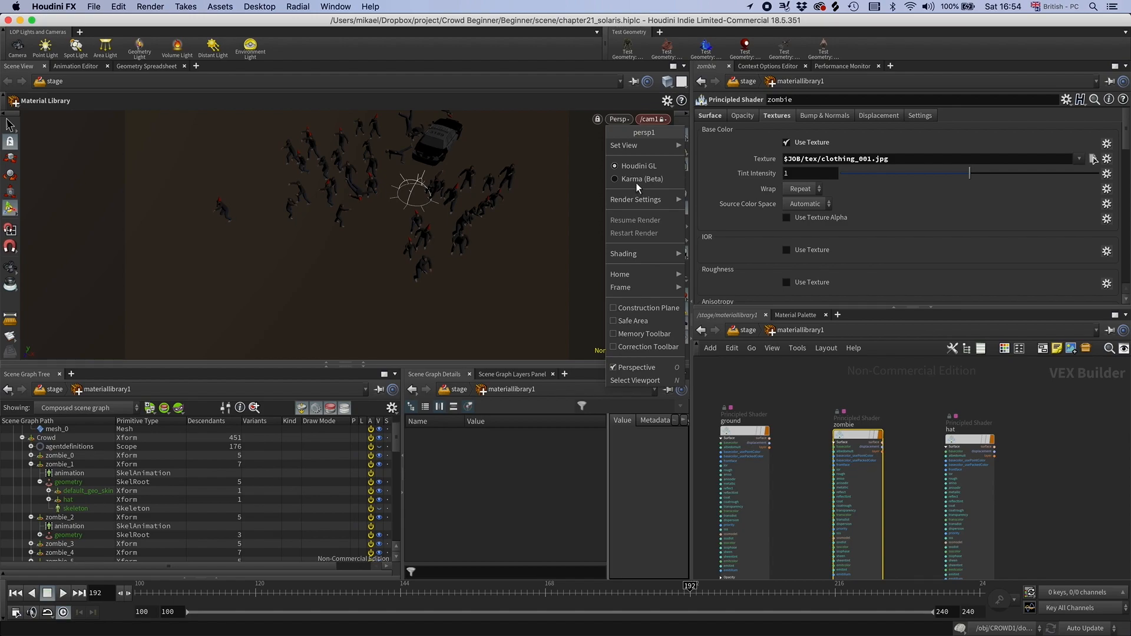
left_click(615, 179)
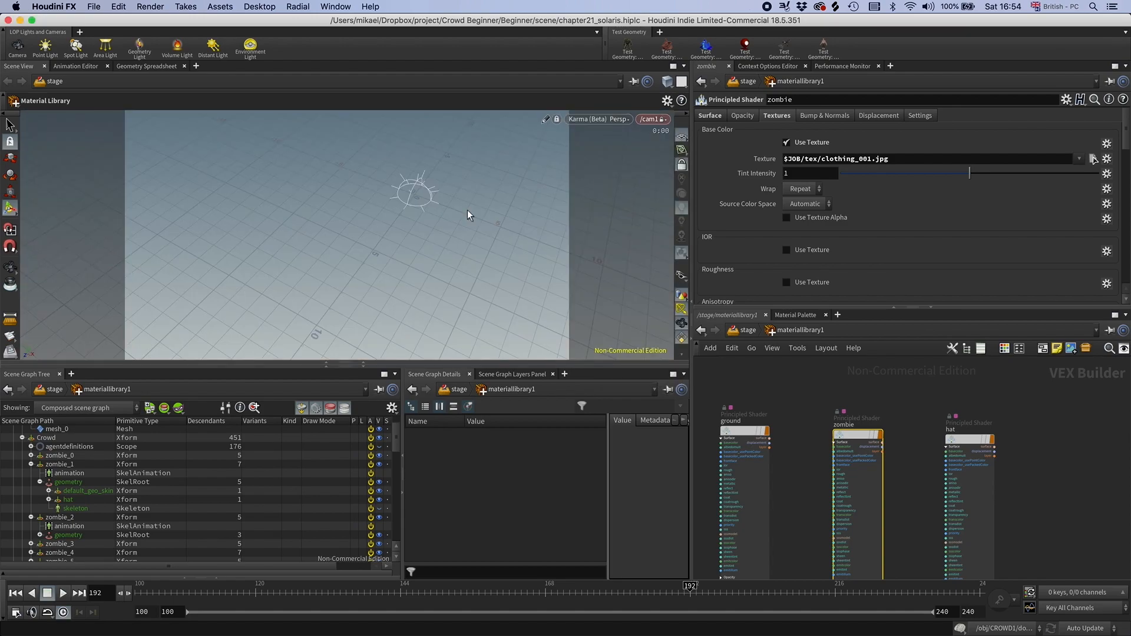